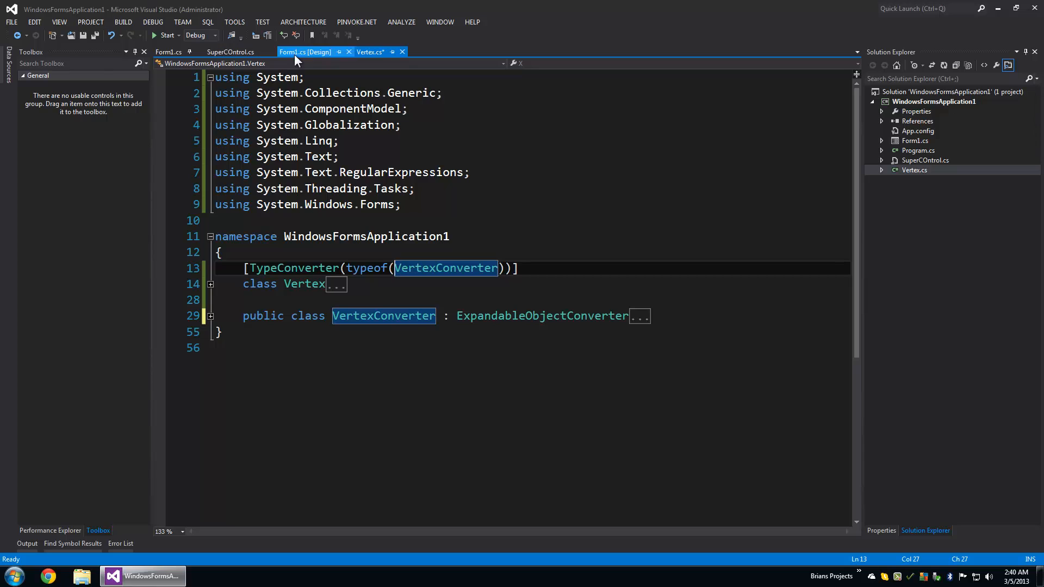
Step: Select superCOntrol1 on Form1 in the designer and show its Properties, Vertex reading 77, 444, 4555
click(305, 52)
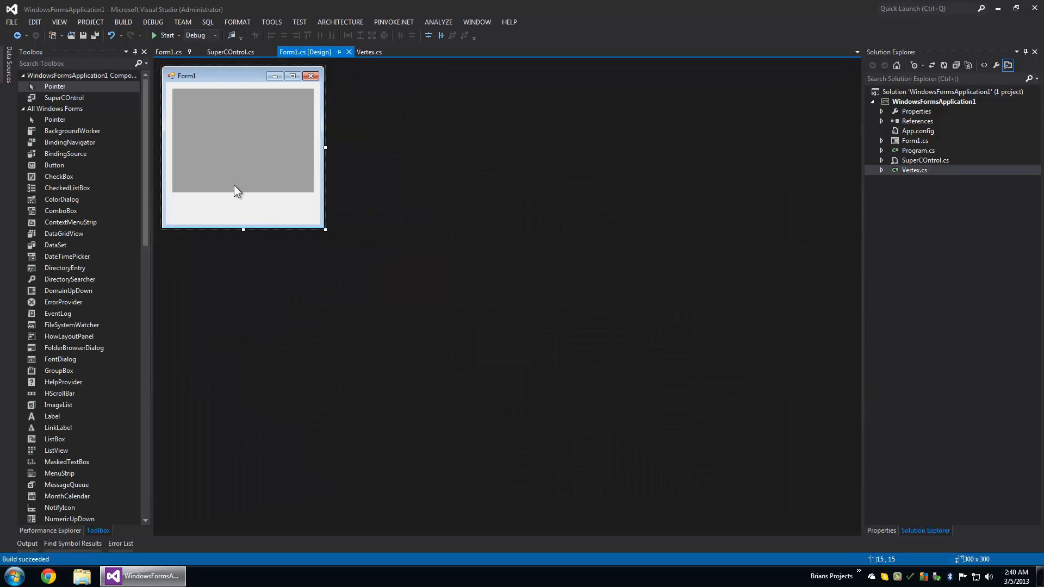
click(243, 140)
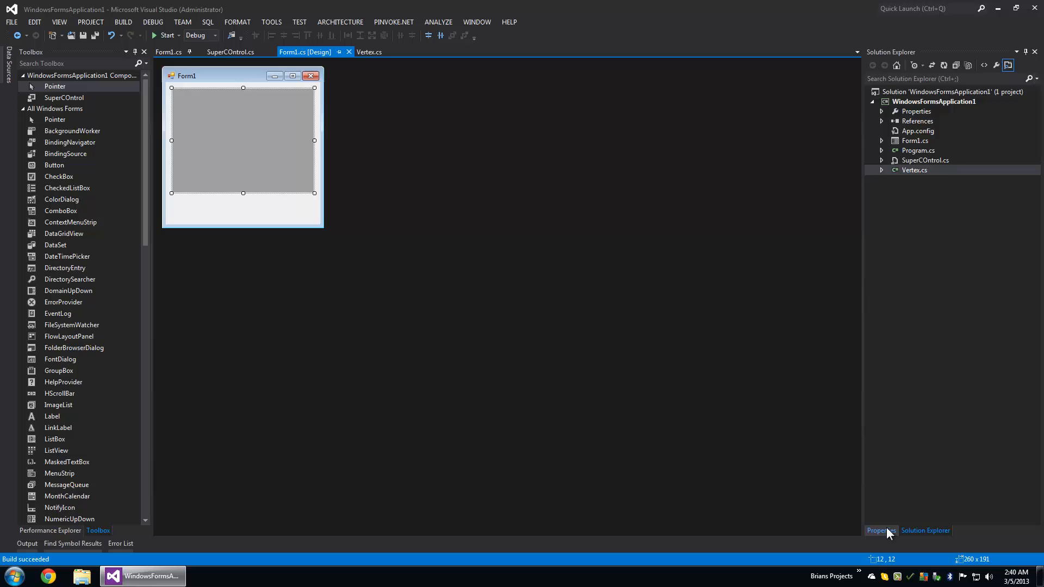
click(879, 531)
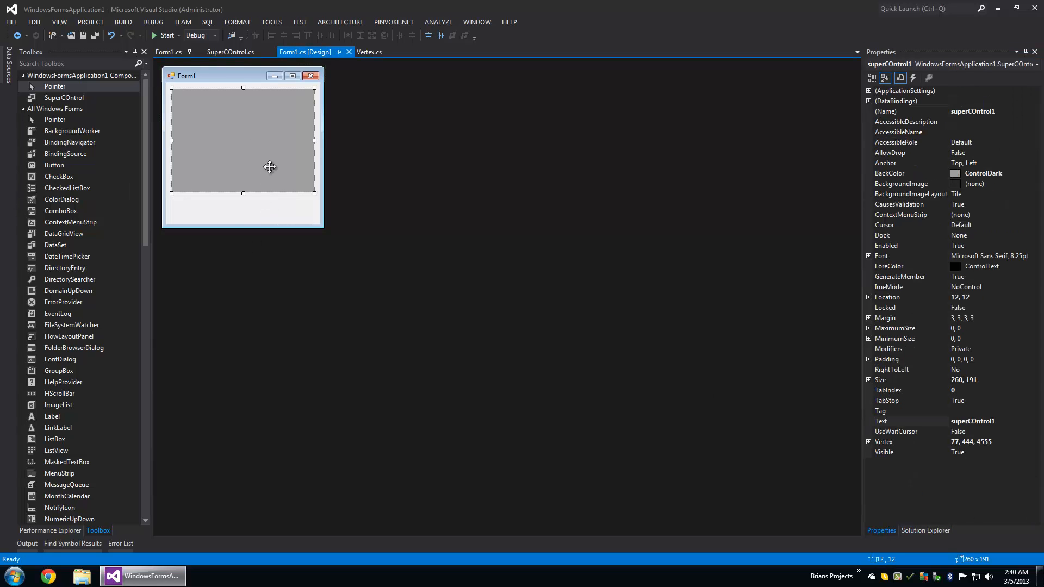
mouse_move(372, 268)
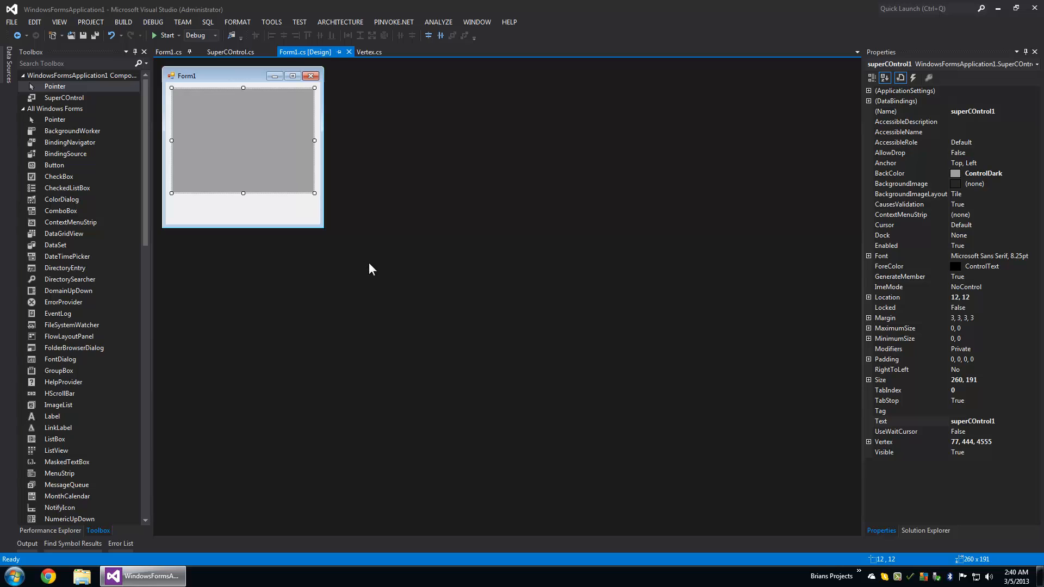
mouse_move(253, 239)
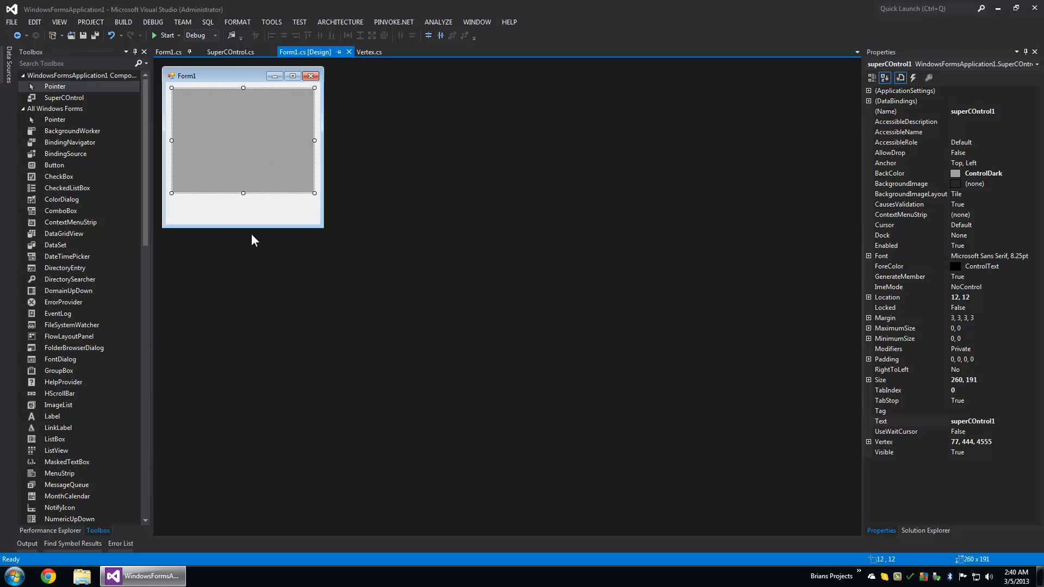
mouse_move(1009, 452)
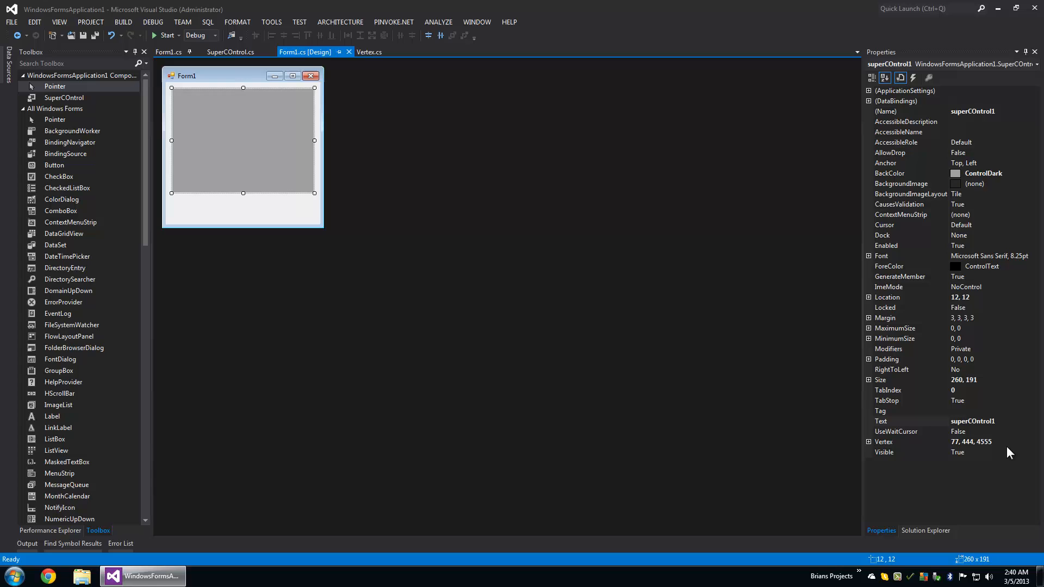
Step: Trim the Vertex value, expand it into X, Y, Z and adjust the Z sub-value
click(972, 442)
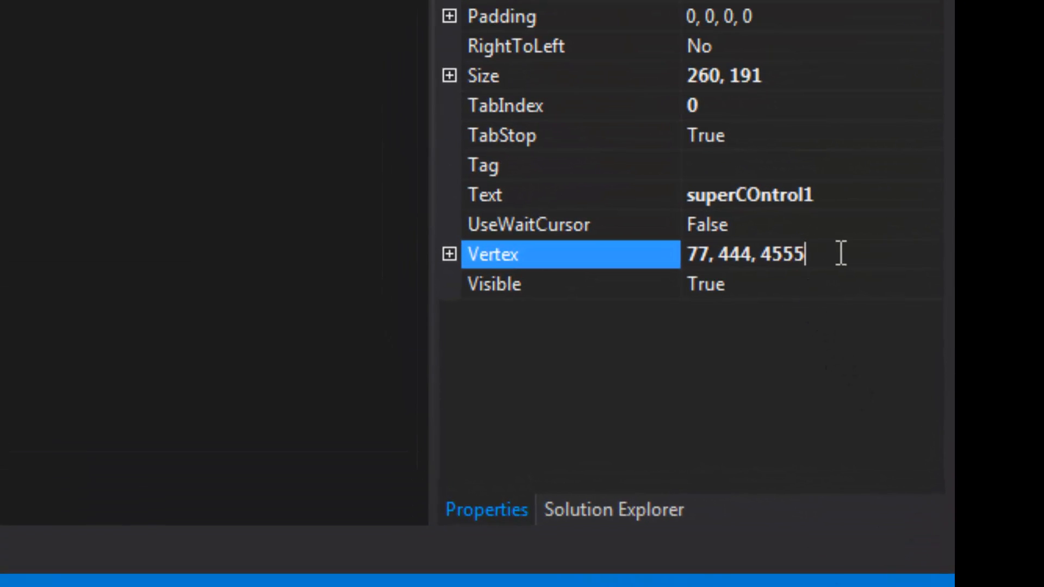
key(BackSpace)
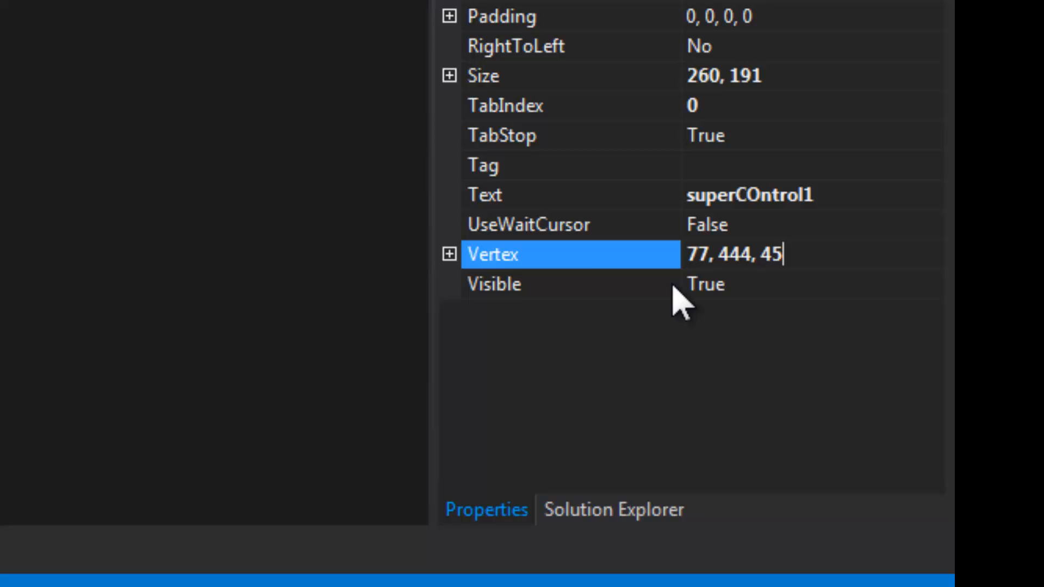
click(449, 253)
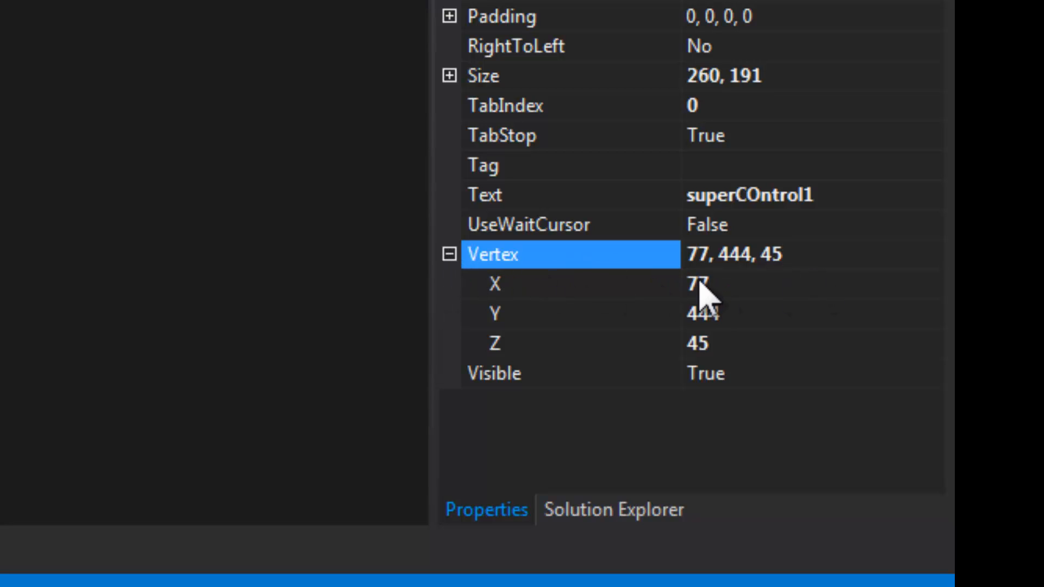
click(732, 255)
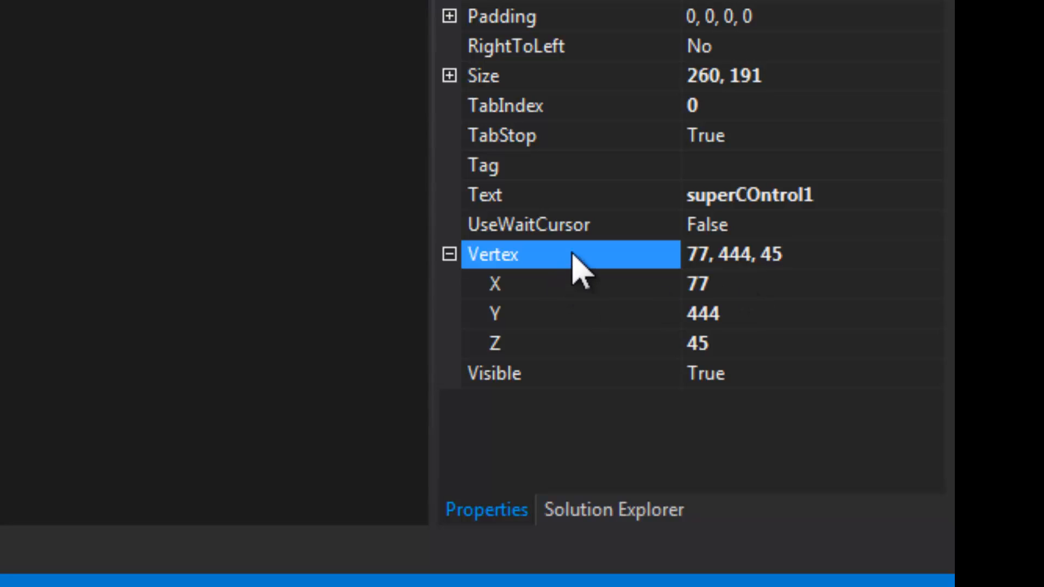
mouse_move(716, 323)
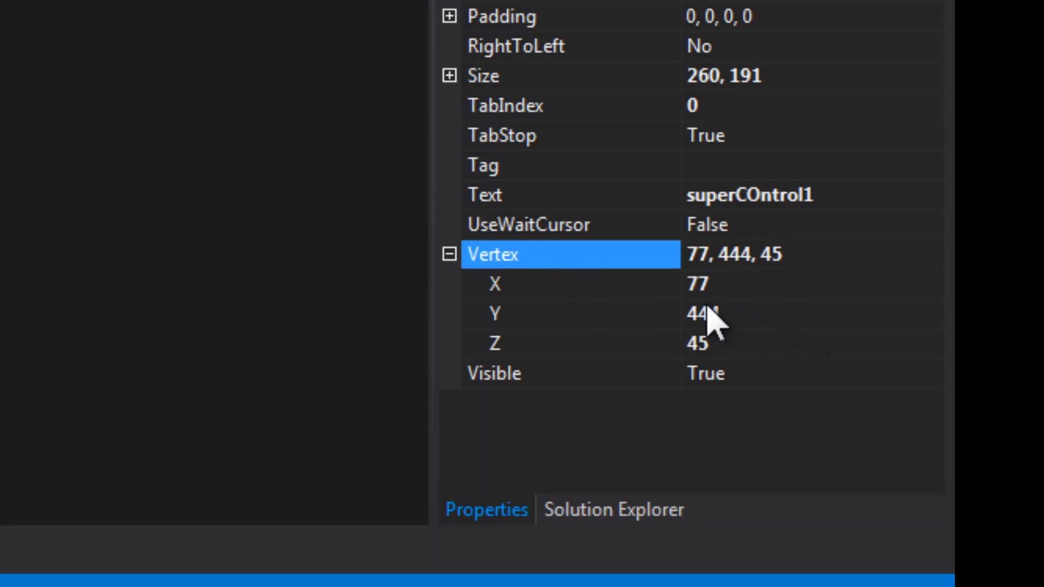
mouse_move(732, 307)
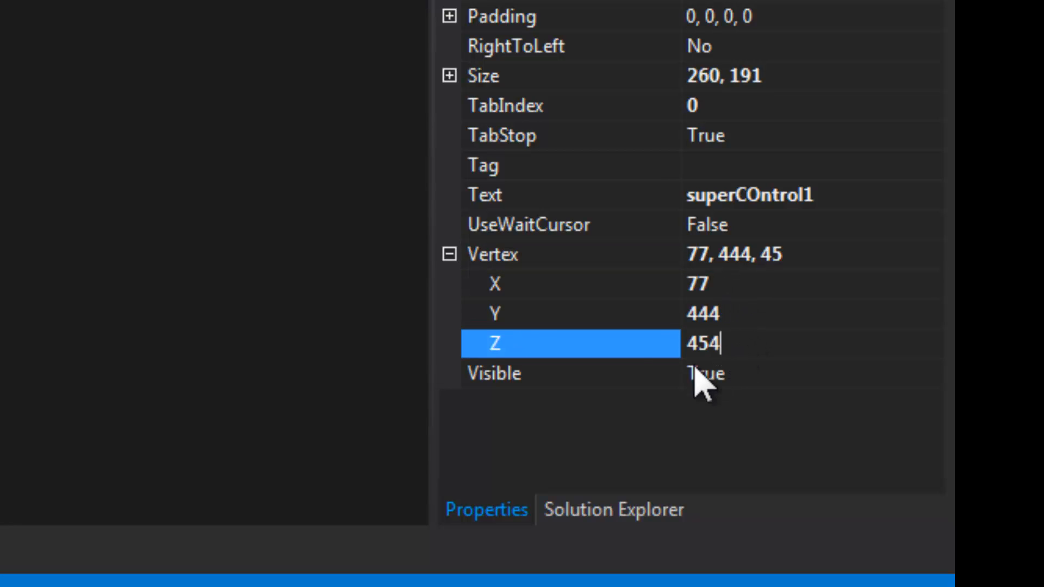
text(4)
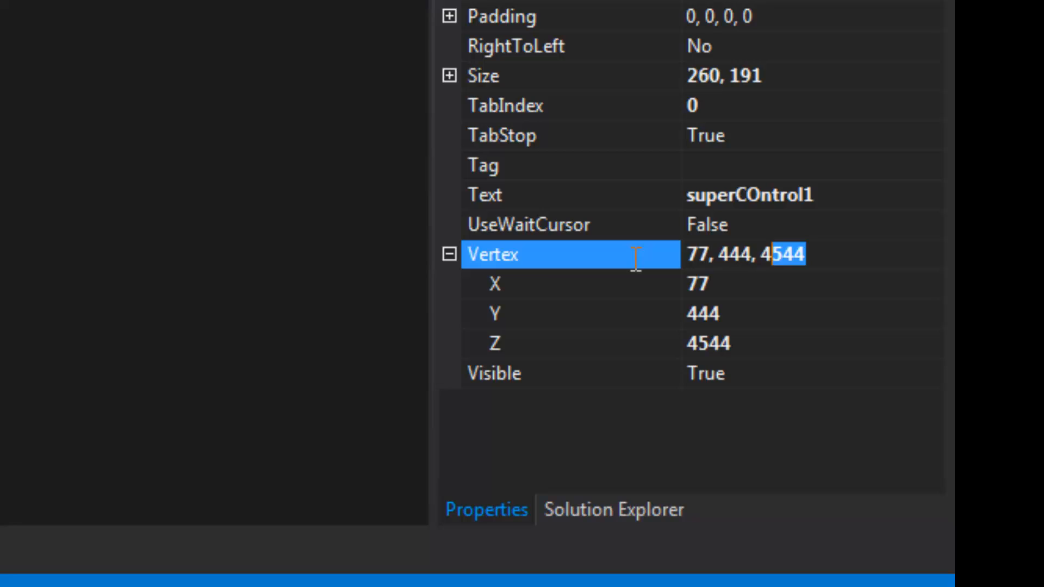
Step: Enter 45, 67, 78 as the control's Vertex value
text(45,)
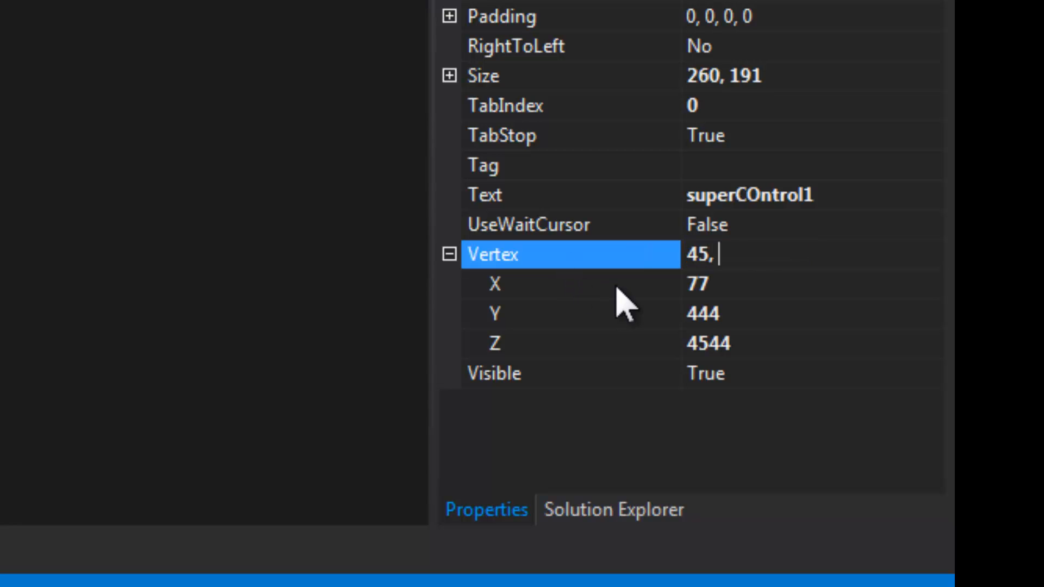
text(67, 78)
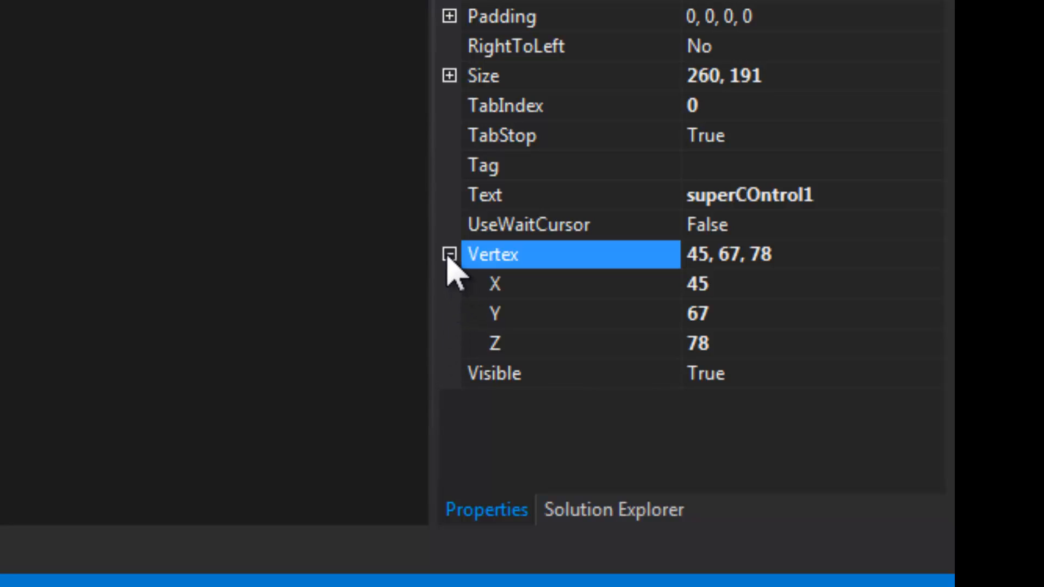
Step: Collapse the Vertex sub-properties, review the SuperCOntrol constructor, then switch to Vertex.cs
click(450, 255)
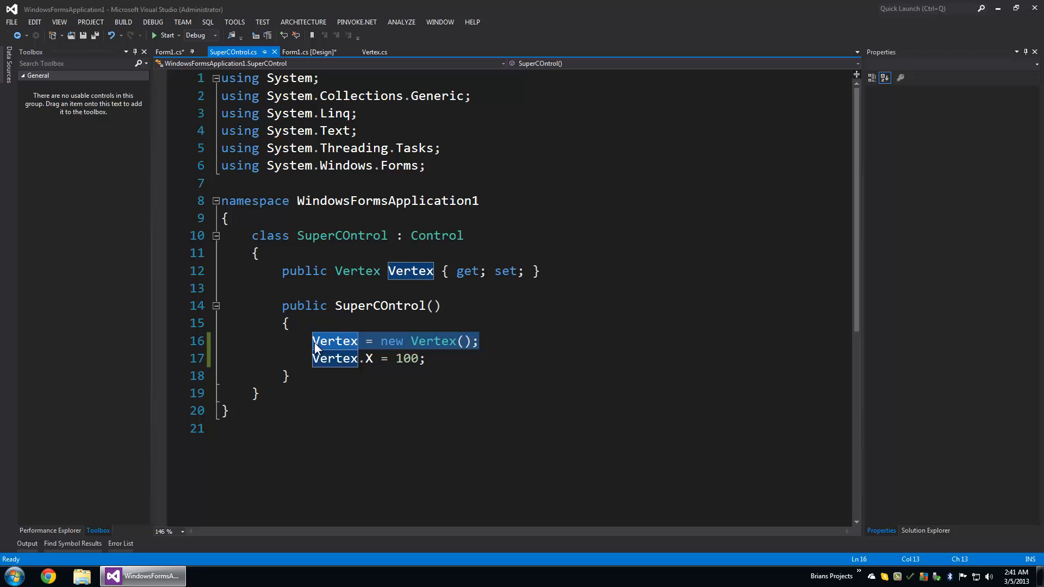
click(502, 340)
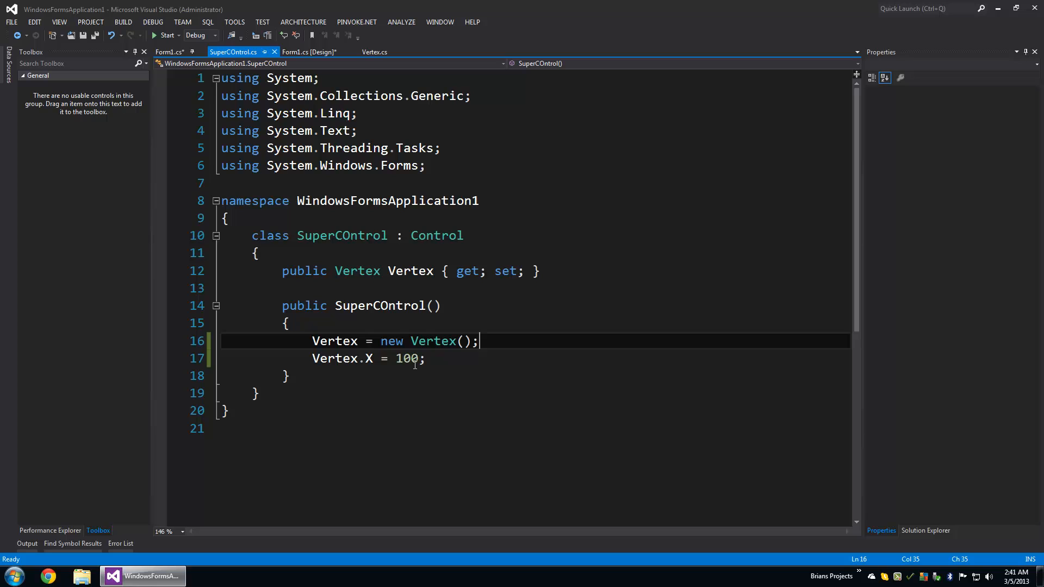
mouse_move(319, 375)
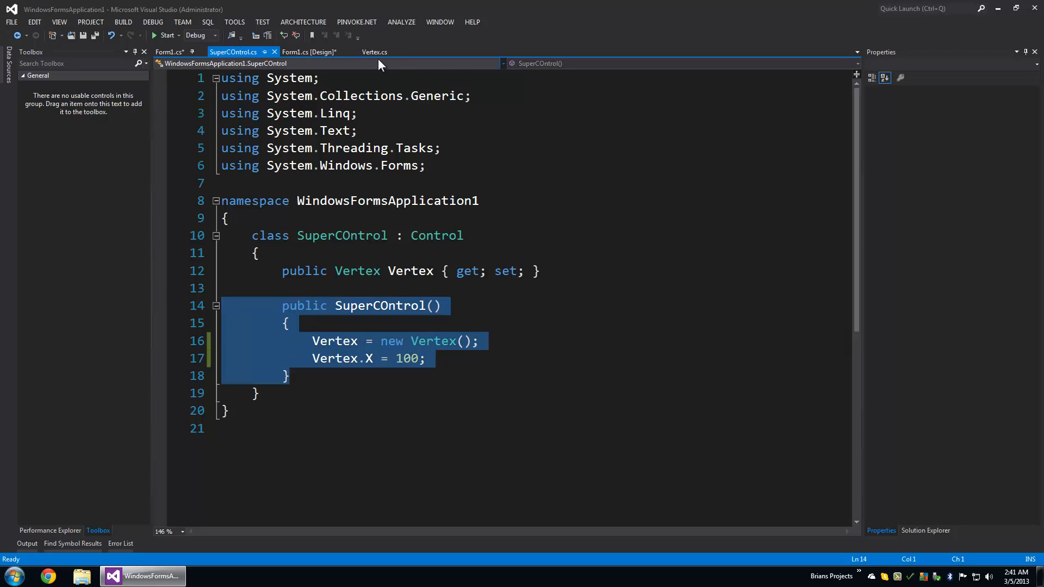
click(168, 52)
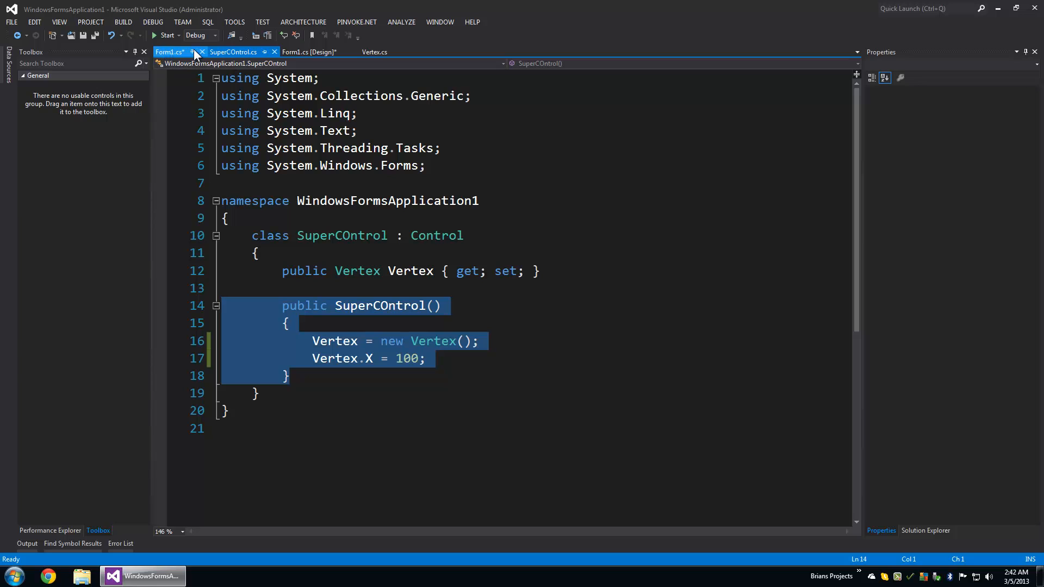
click(375, 52)
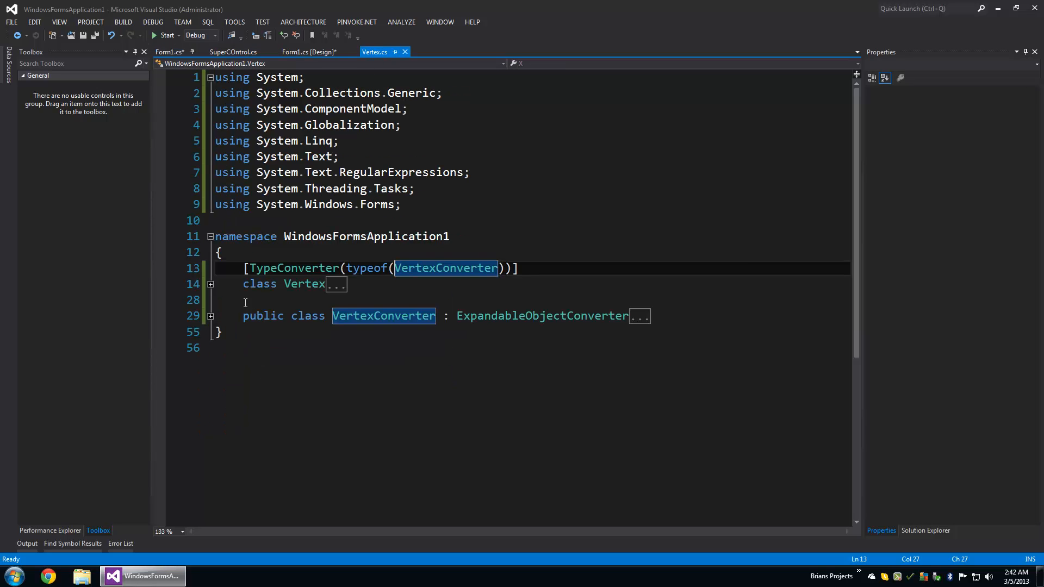
Step: Expand the Vertex class body and highlight the String.Format arguments in its ToString override
click(210, 284)
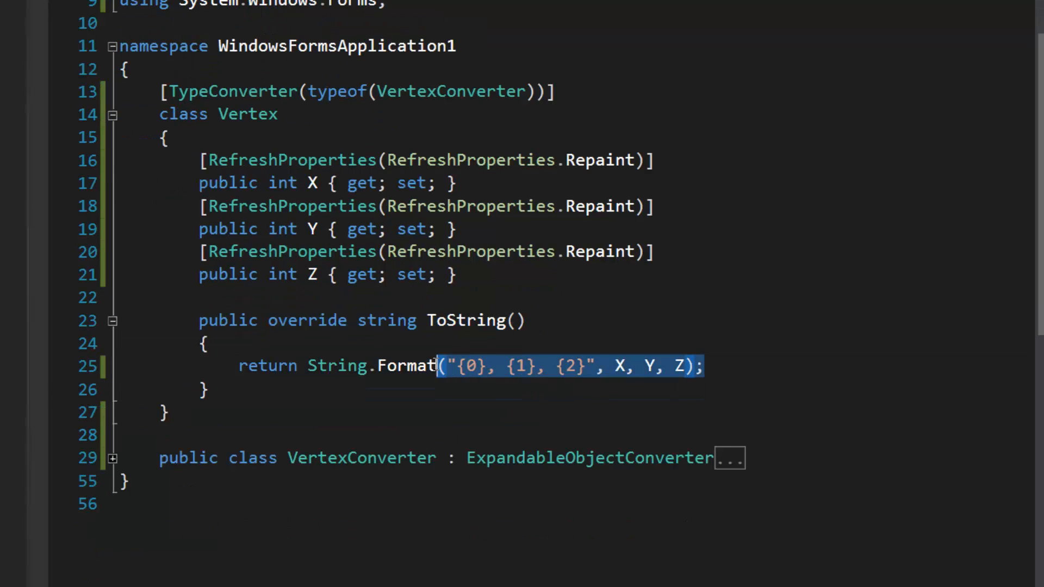
double_click(405, 366)
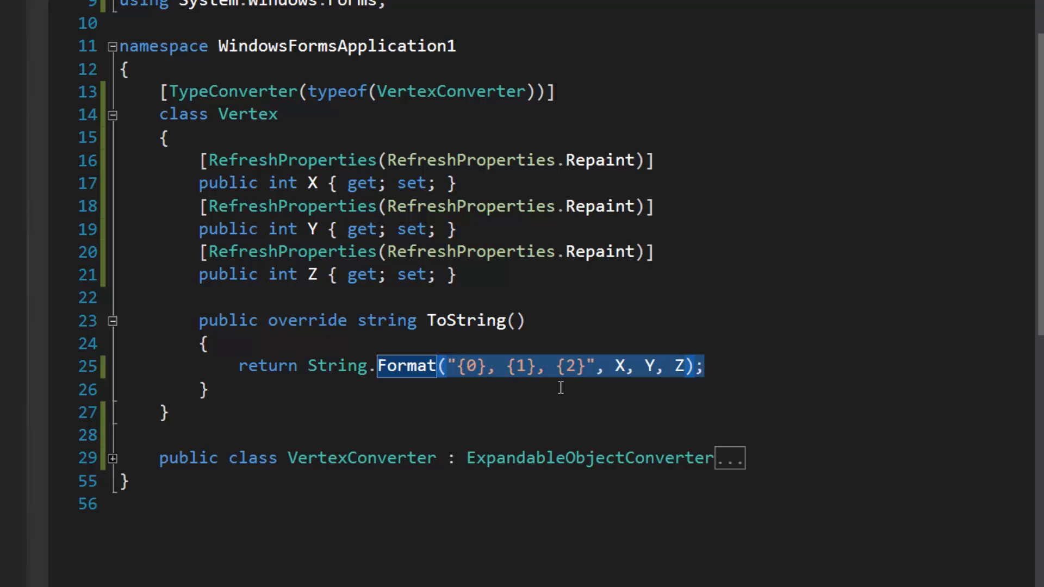
click(585, 365)
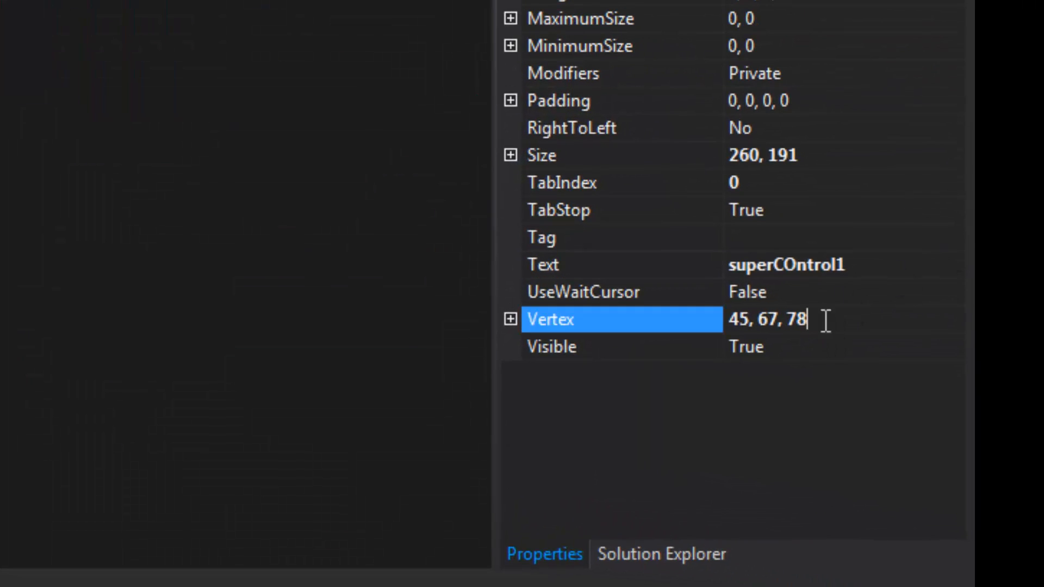
Step: Select the Vertex value text, then highlight the RefreshProperties attribute above Z
triple_click(765, 320)
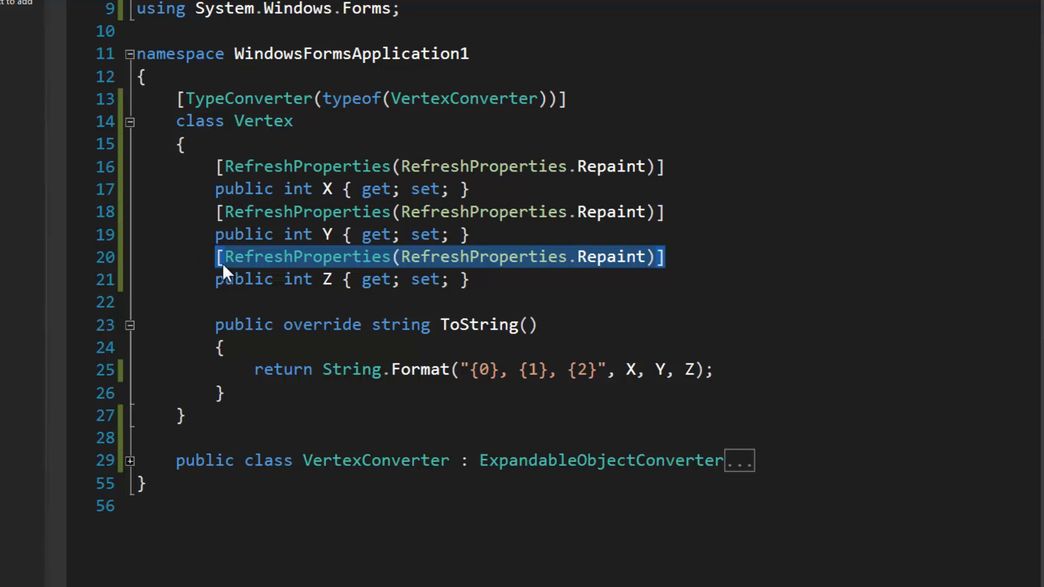
double_click(307, 257)
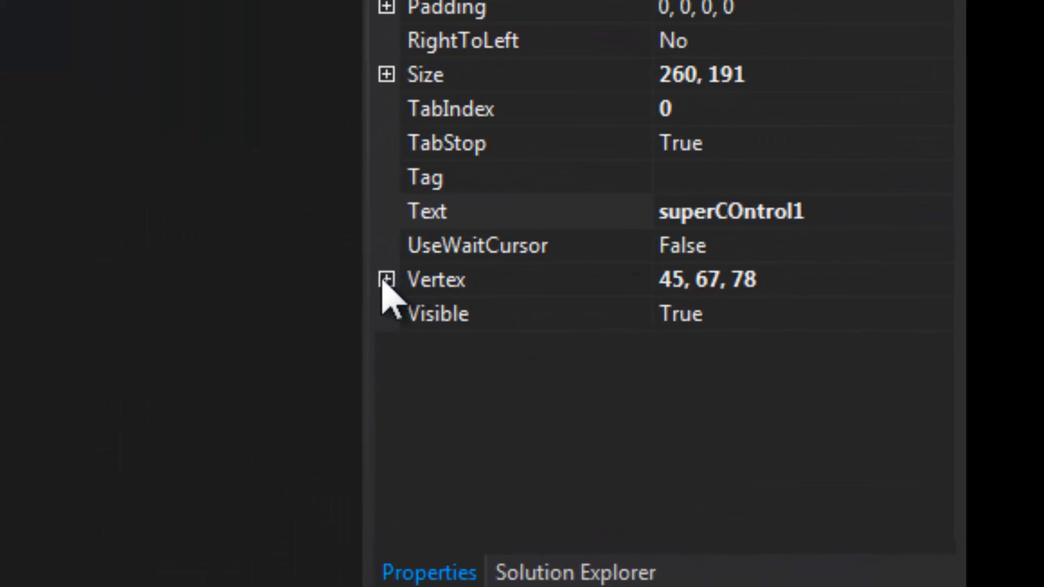
Step: Expand Vertex in the Properties grid to list X 45, Y 67 and Z 78
click(387, 279)
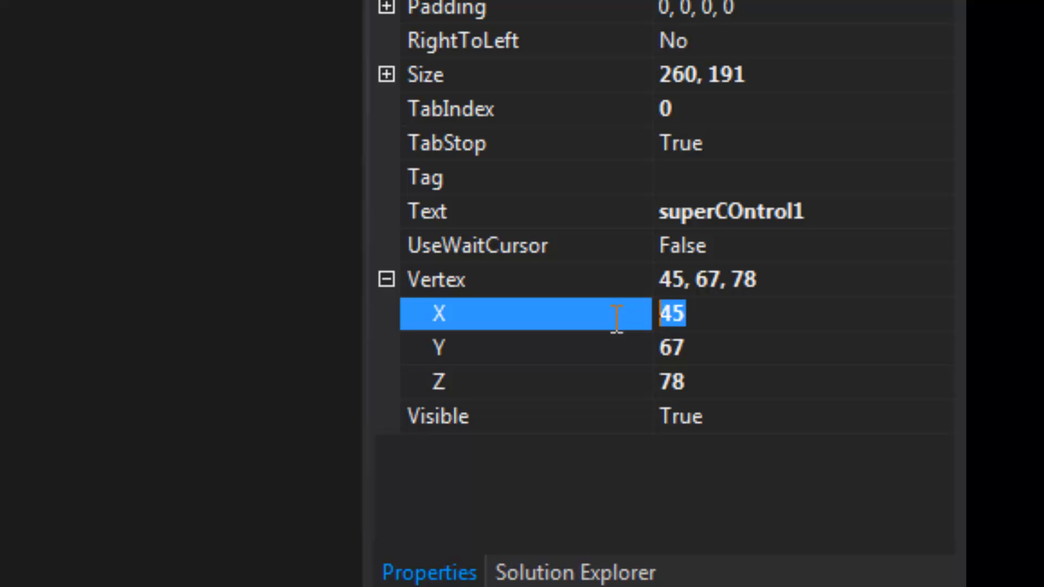
mouse_move(612, 366)
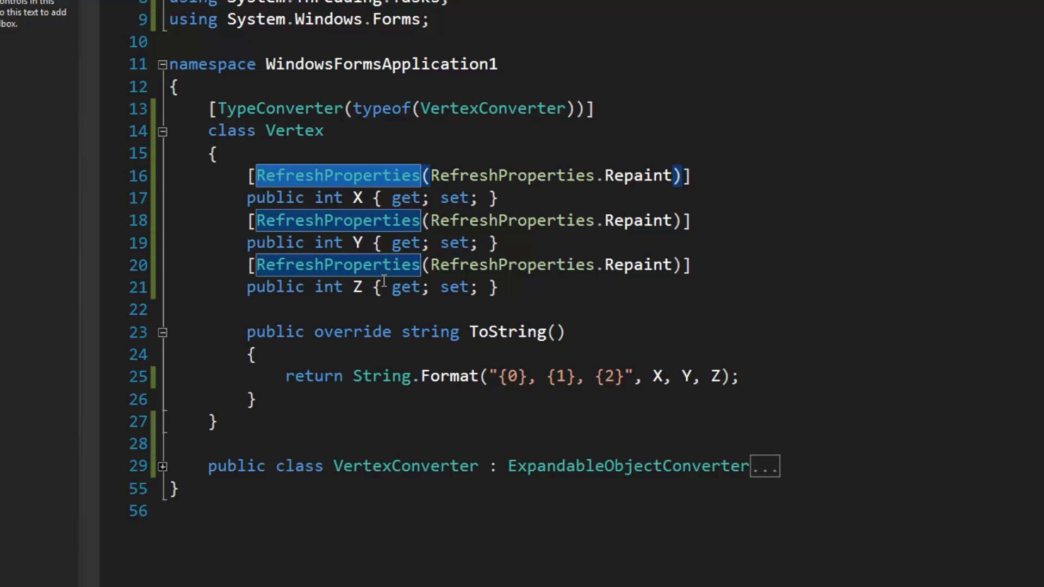
mouse_move(708, 268)
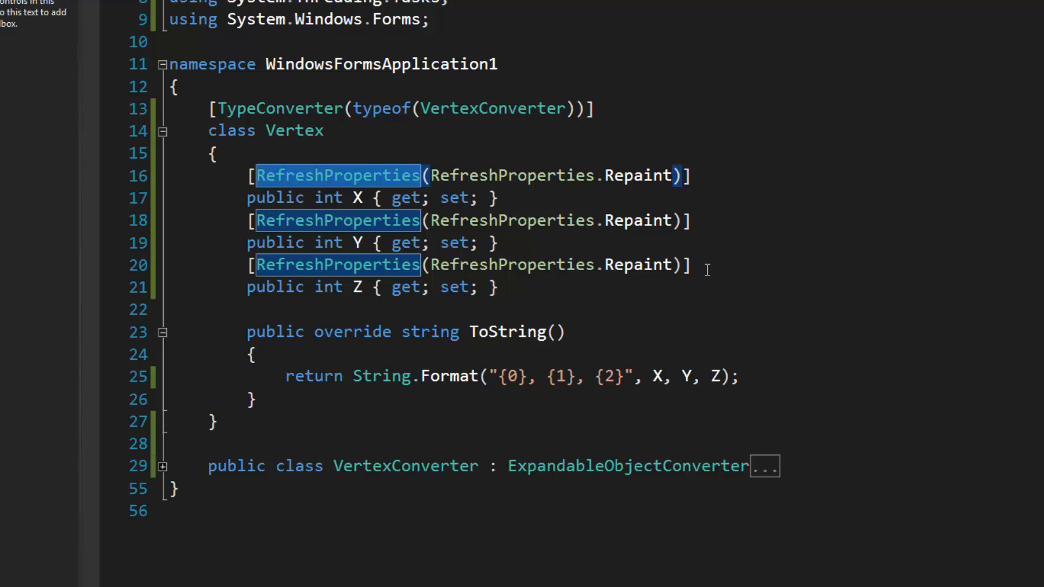
Step: Fold the Vertex class body and highlight ExpandableObjectConverter as VertexConverter's base
click(693, 265)
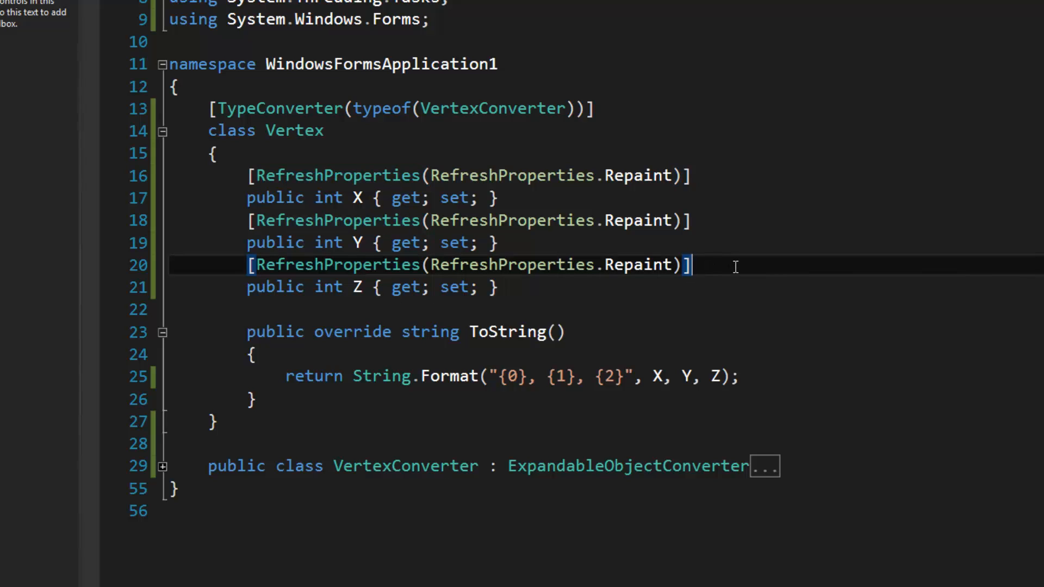
mouse_move(592, 276)
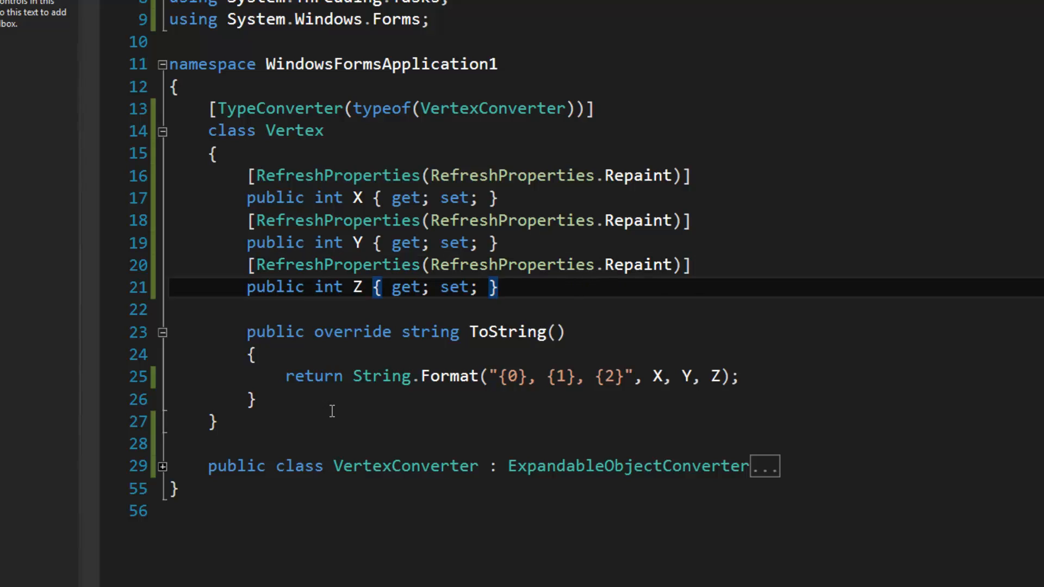
mouse_move(170, 143)
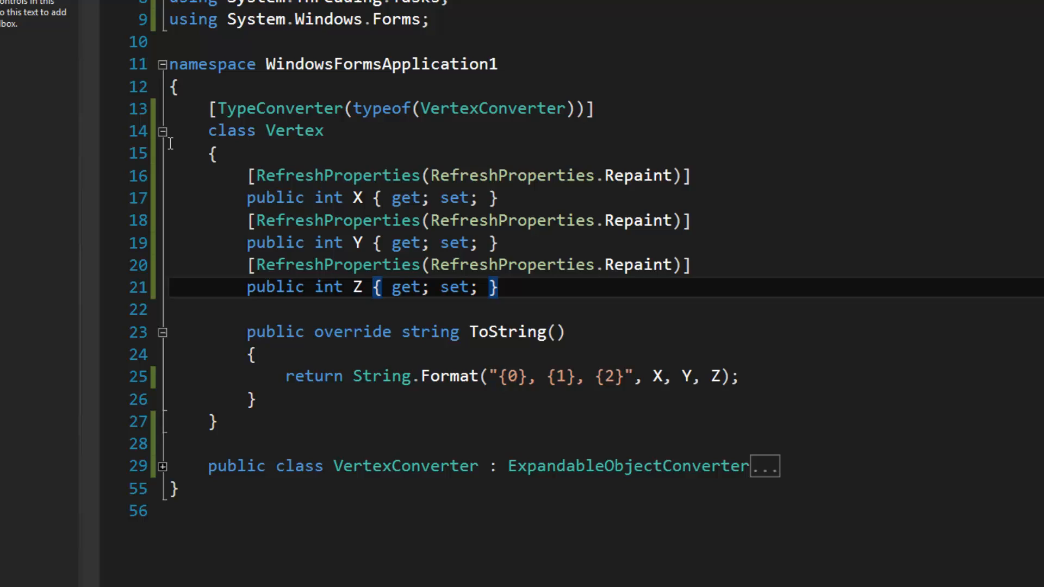
click(162, 131)
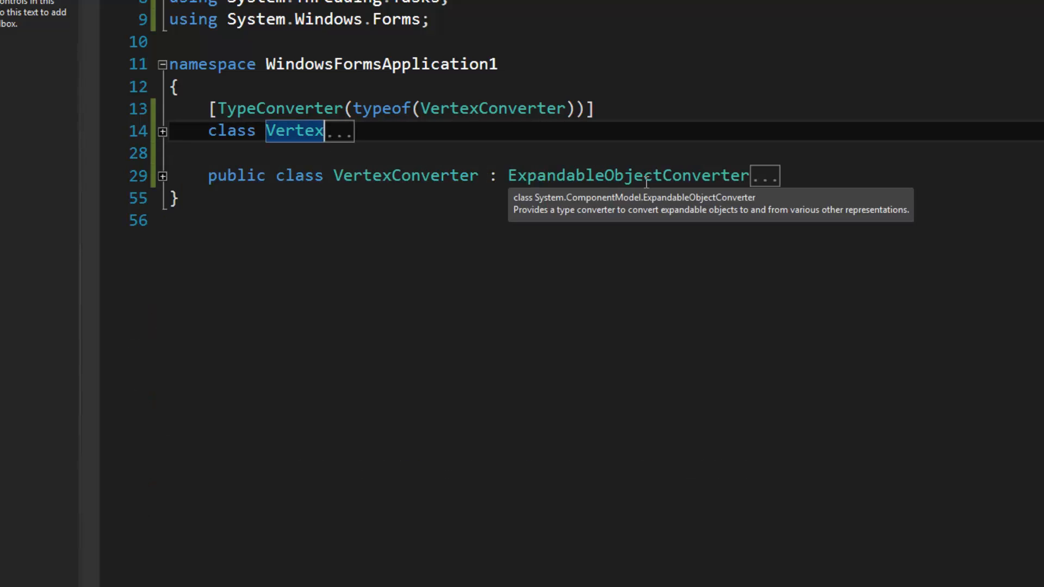
mouse_move(615, 175)
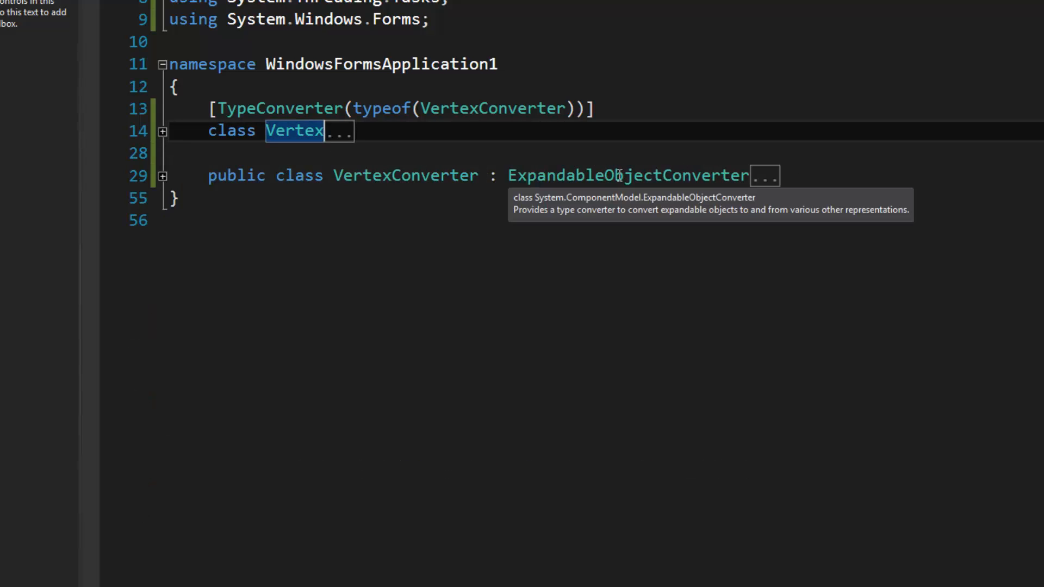
double_click(627, 175)
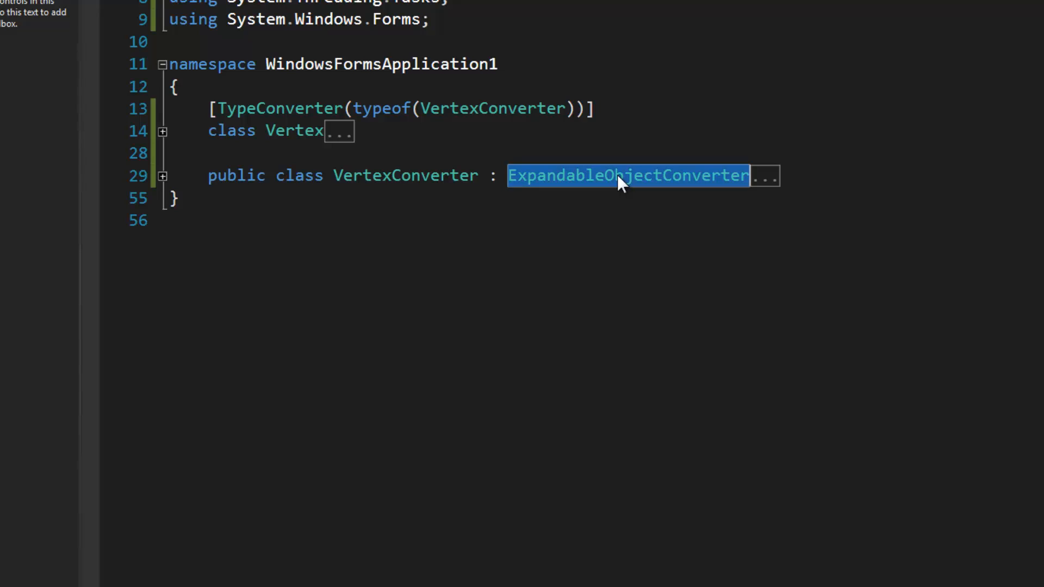
mouse_move(592, 188)
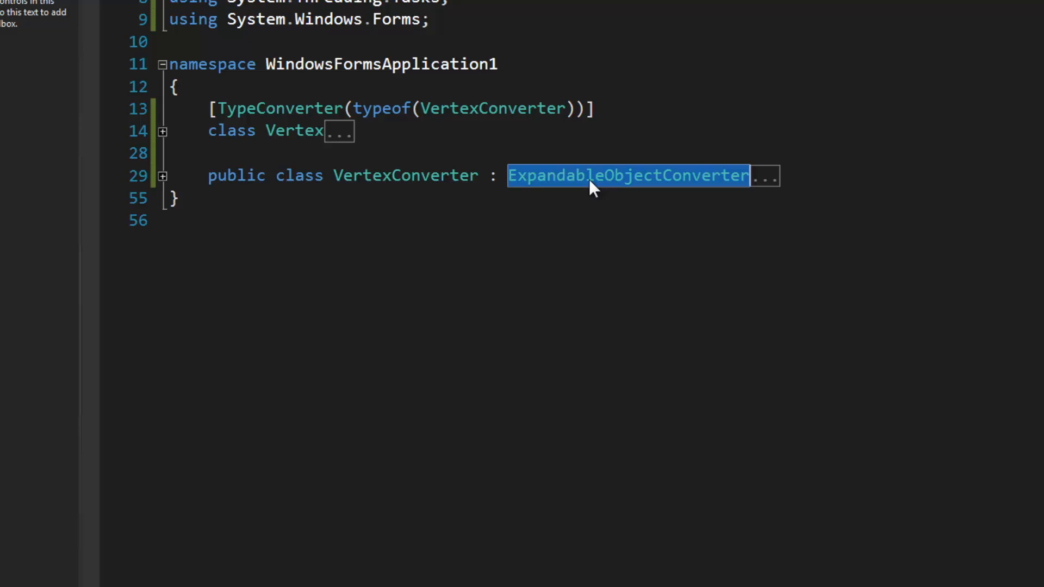
mouse_move(500, 95)
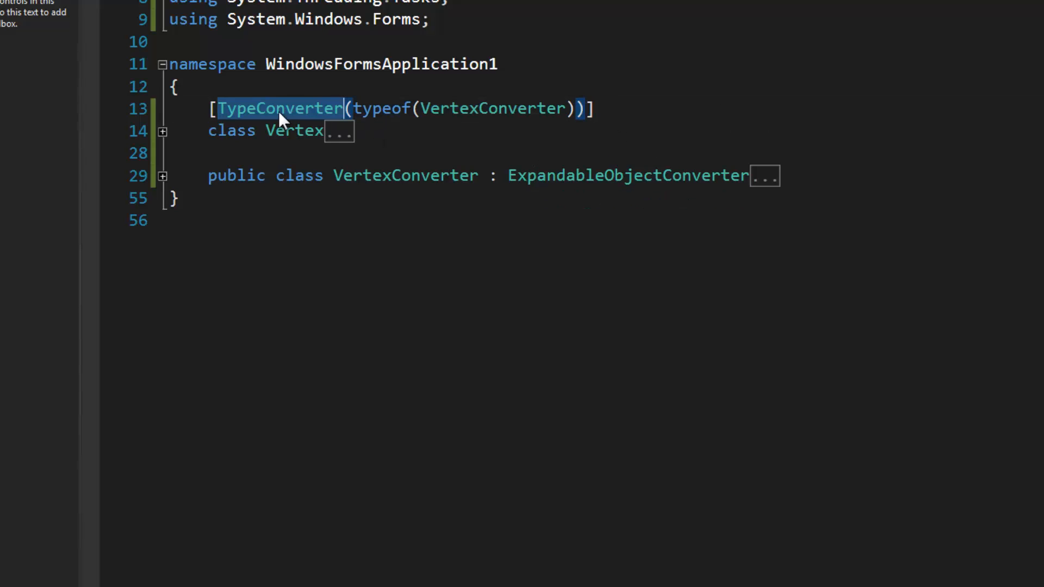
mouse_move(447, 274)
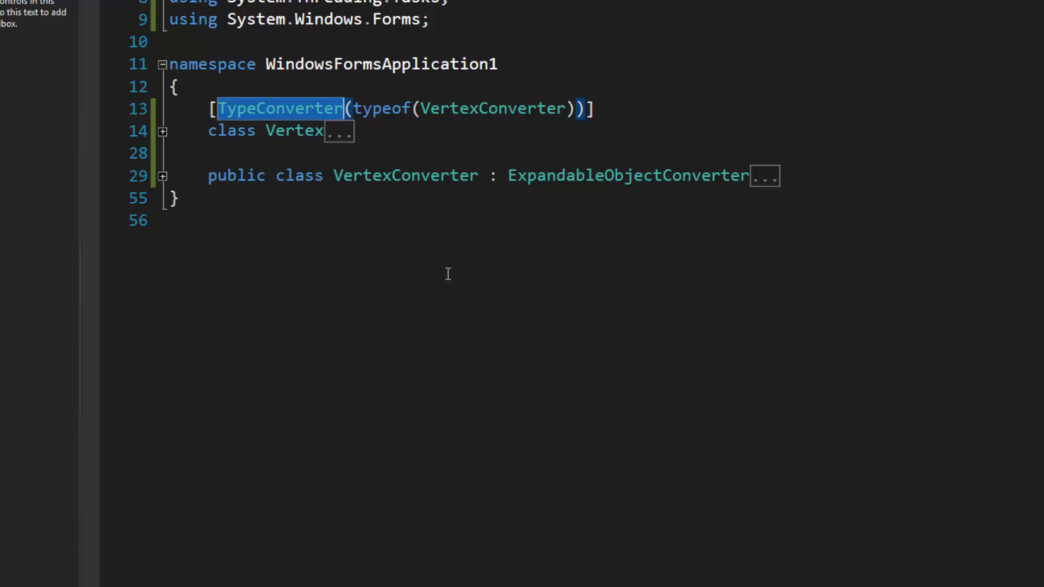
mouse_move(280, 108)
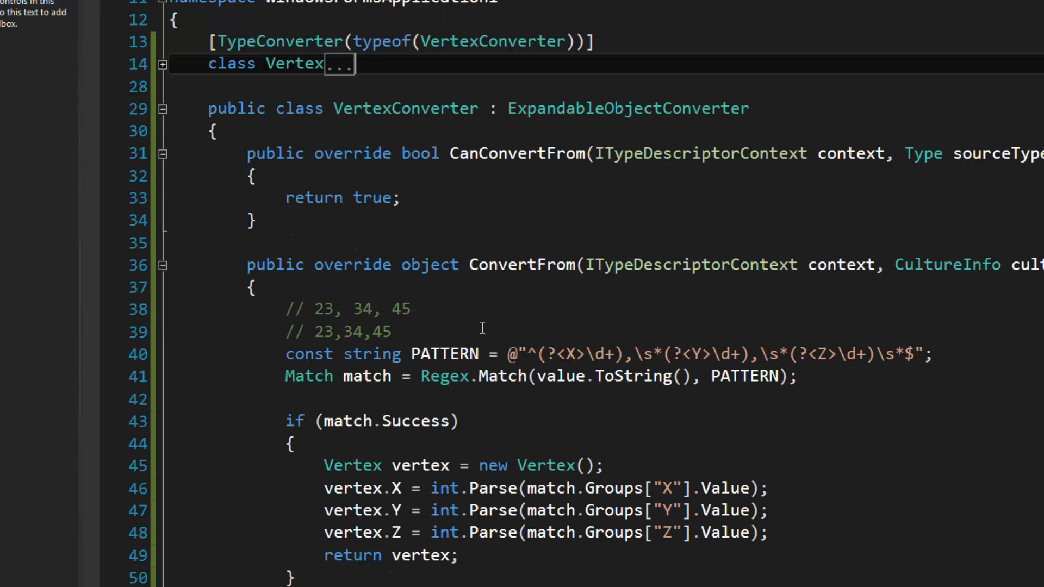
Step: Highlight CanConvertFrom returning true and fold away the ConvertFrom method body
double_click(371, 196)
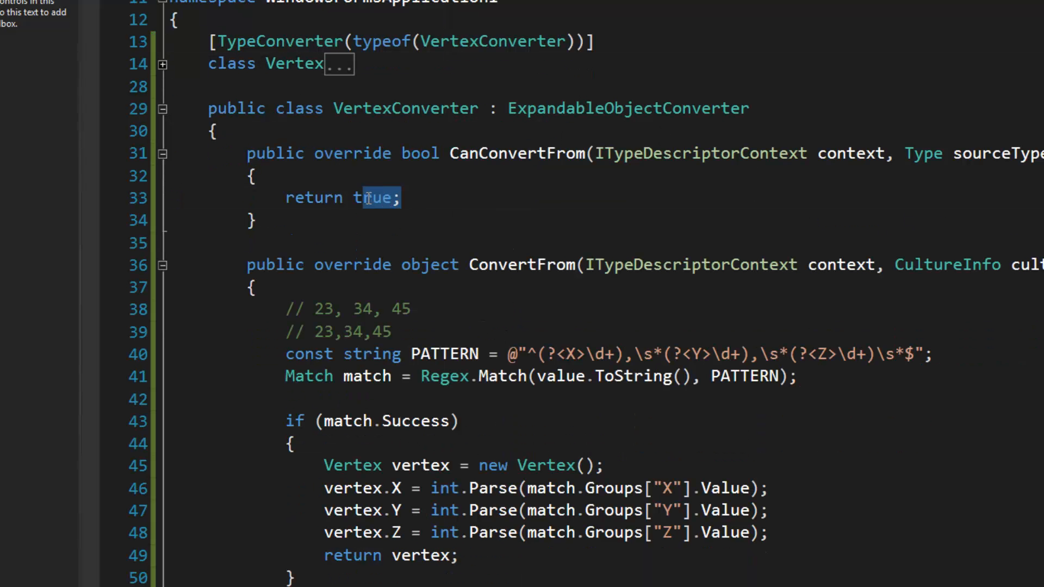
click(424, 197)
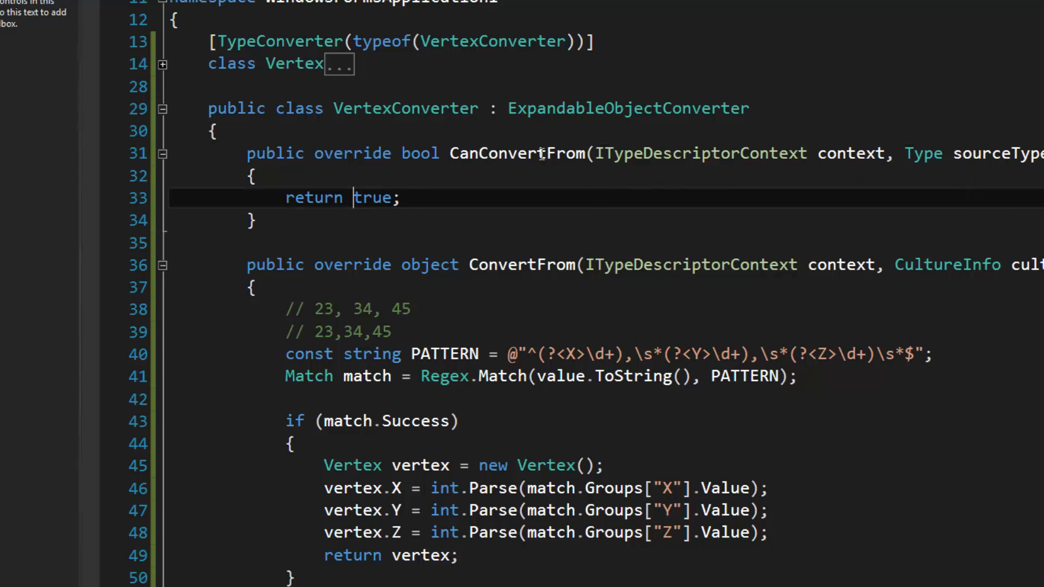
double_click(515, 153)
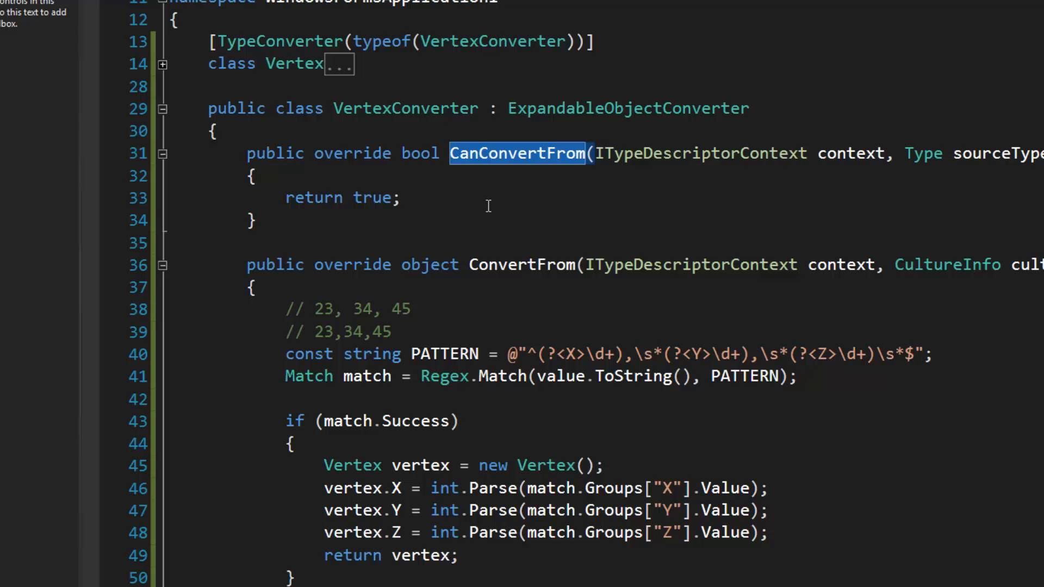
click(162, 264)
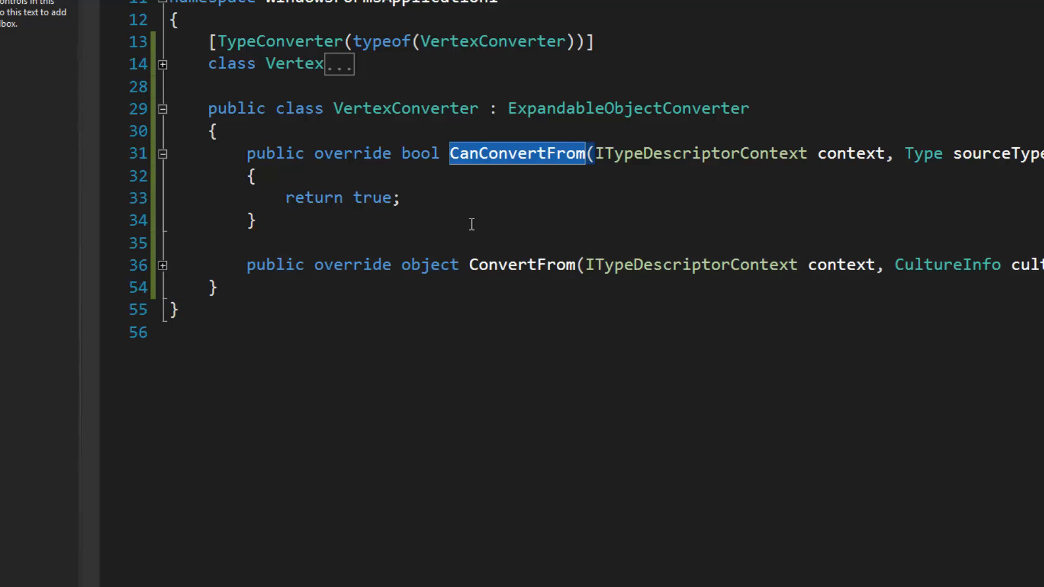
mouse_move(568, 166)
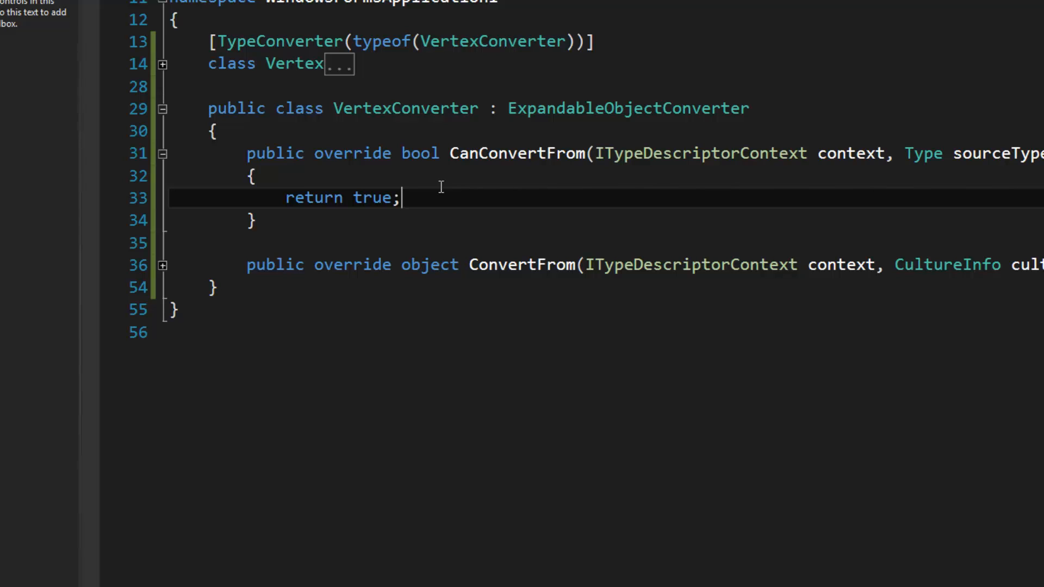
Step: Rewrite CanConvertFrom to compare sourceType with typeof(string), then restore return true
double_click(373, 197)
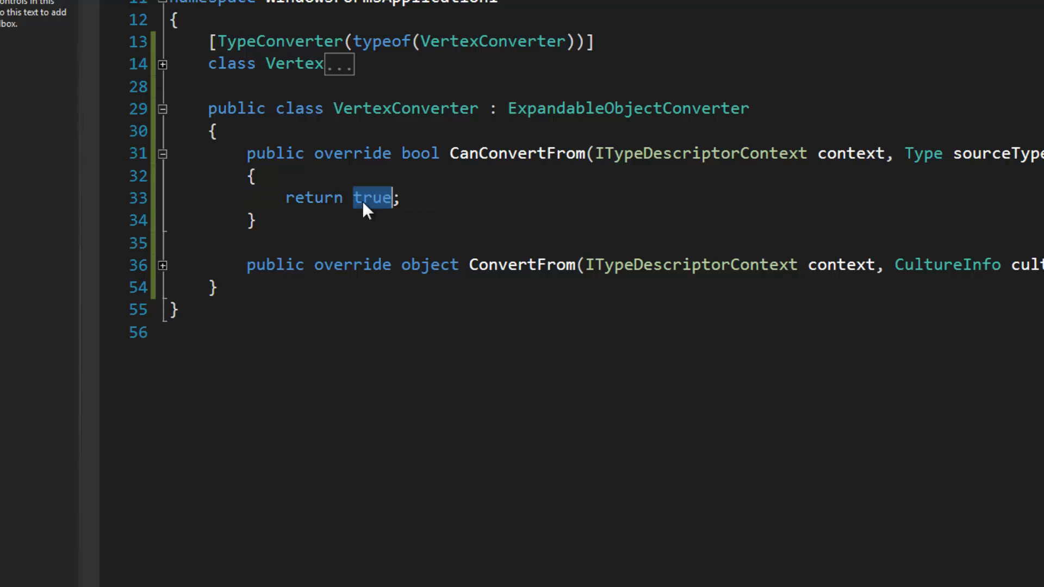
mouse_move(732, 153)
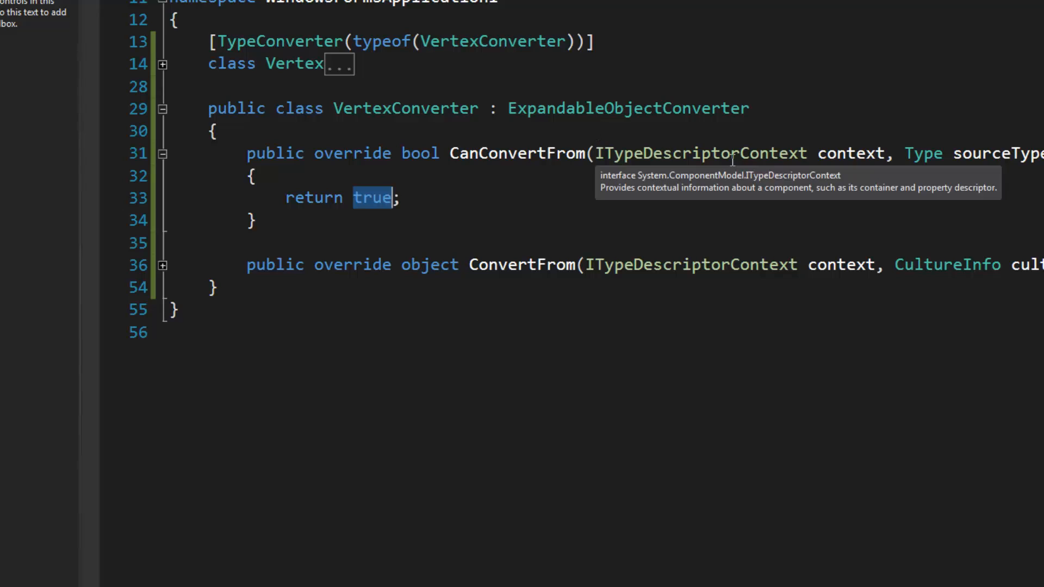
text(su)
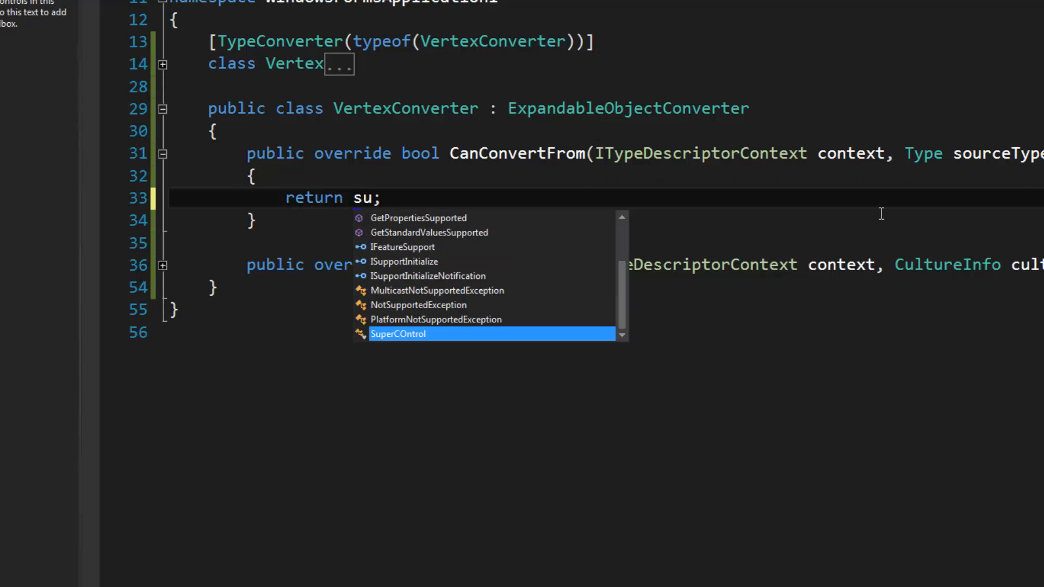
text(ourceType == t)
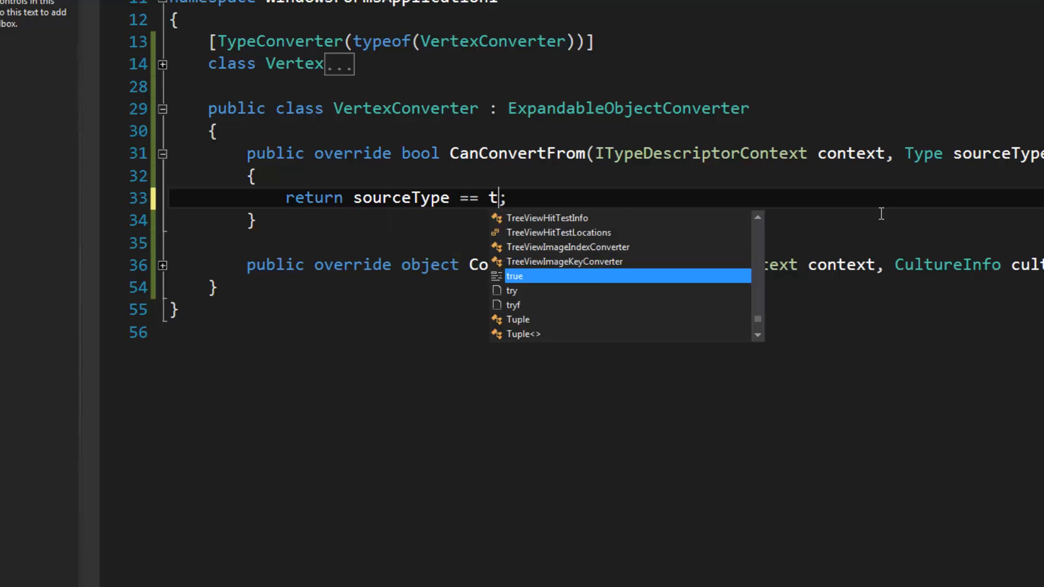
text(ypeof)
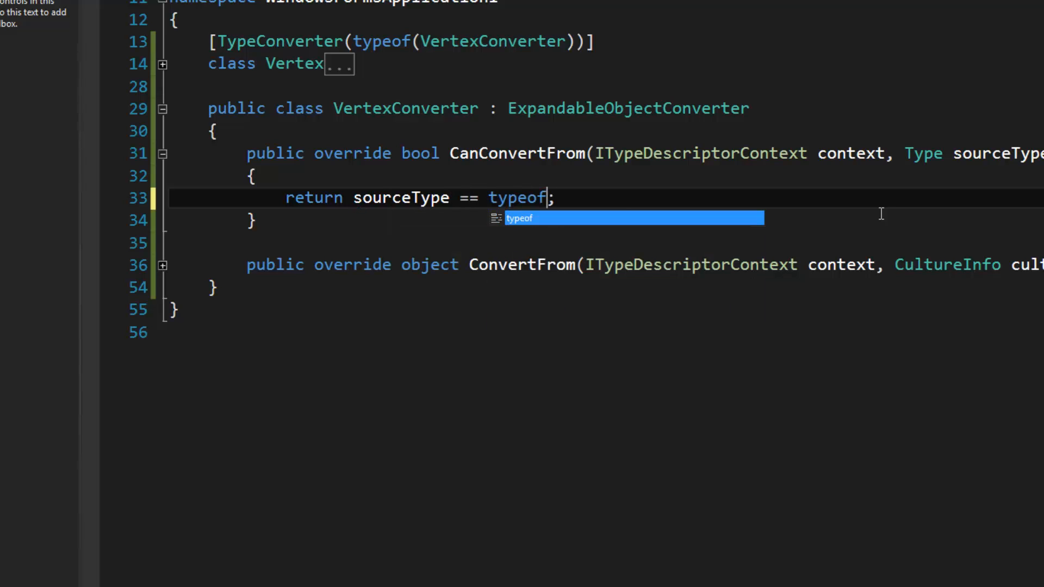
text((string))
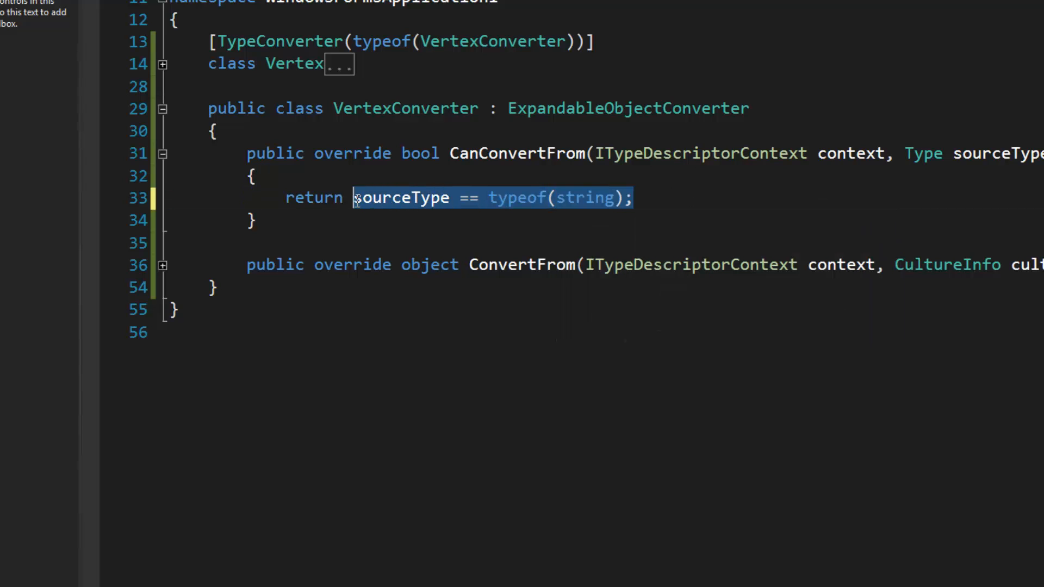
text(true;)
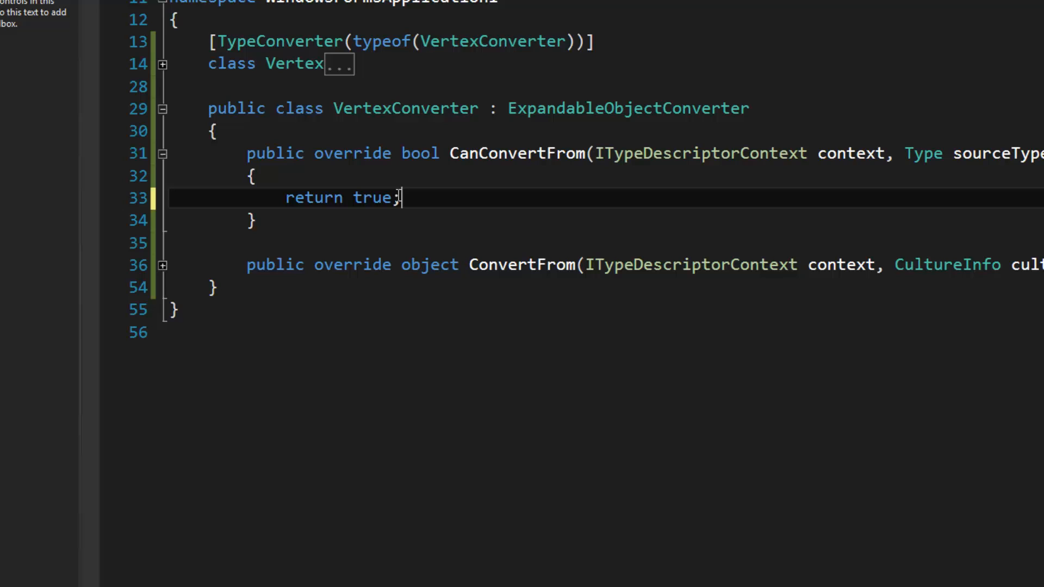
mouse_move(161, 265)
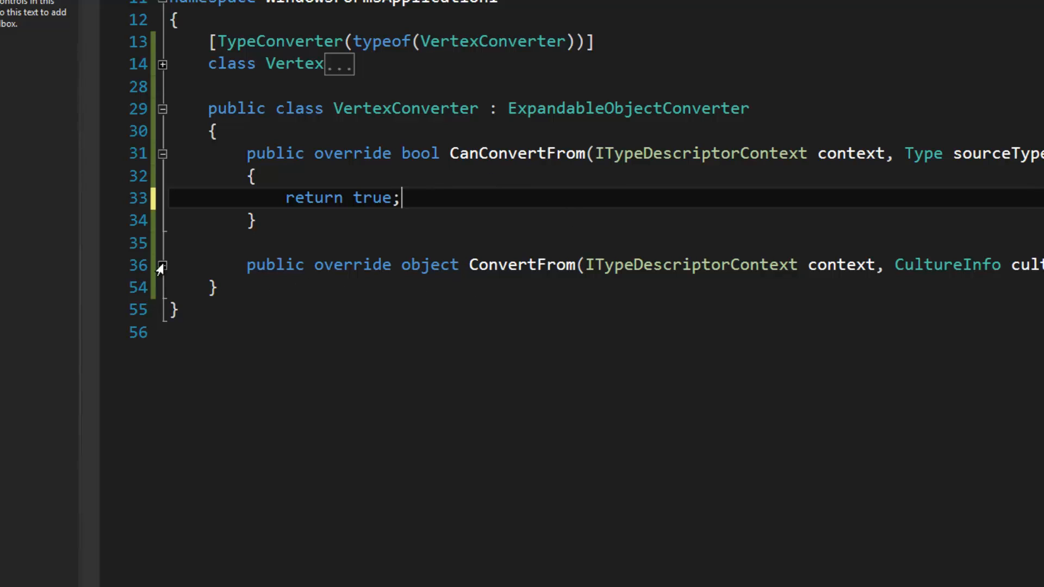
Step: Highlight ConvertFrom and its value parameter, then expand the method's regex parsing body
double_click(523, 264)
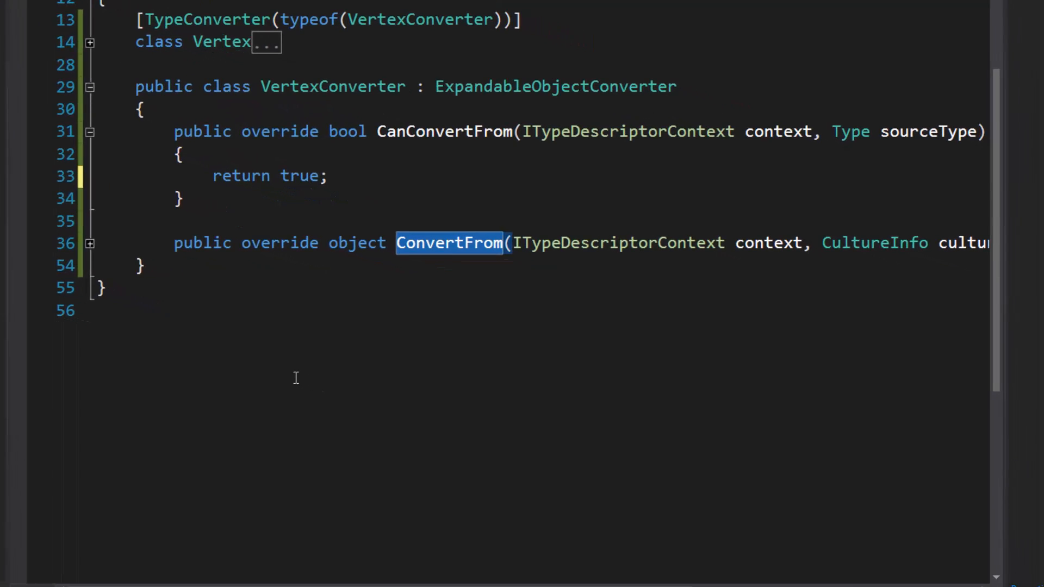
mouse_move(336, 401)
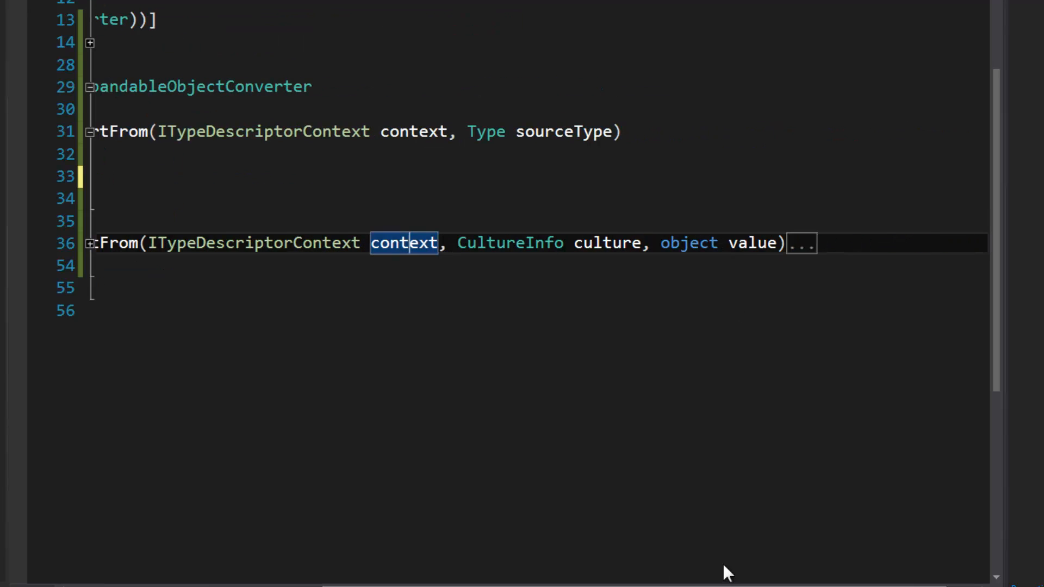
double_click(751, 243)
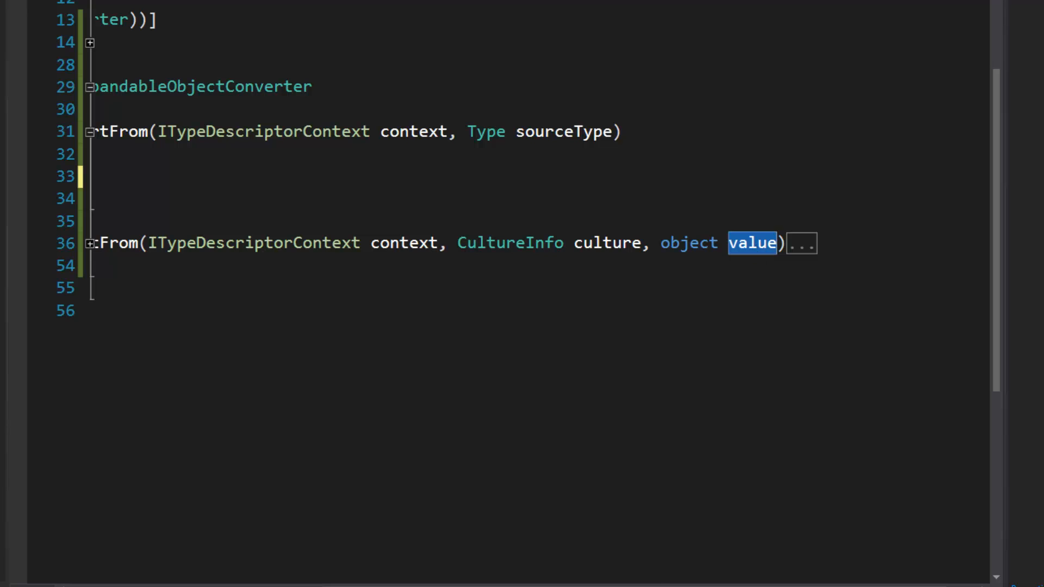
click(87, 243)
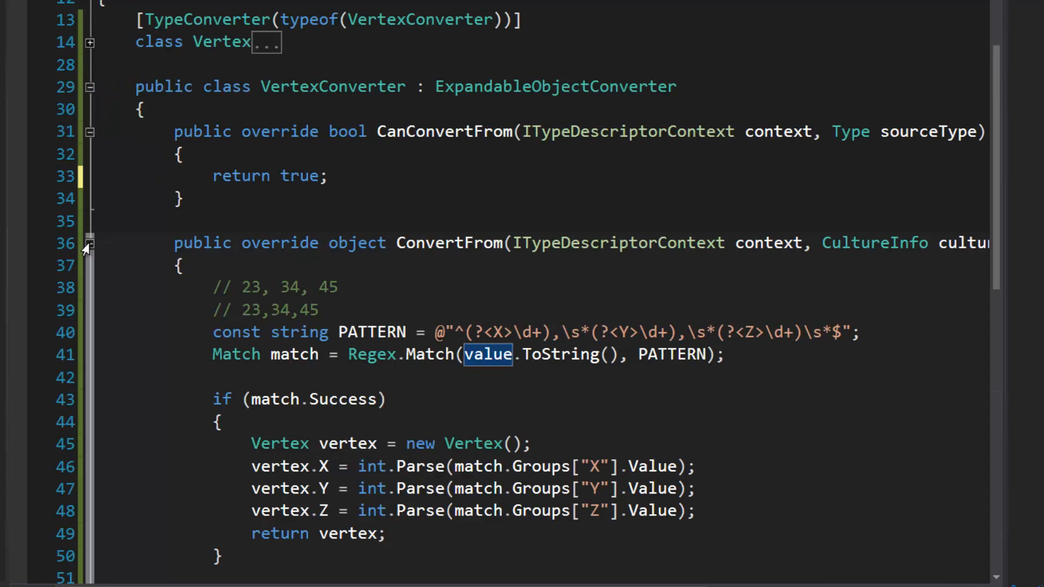
scroll(down, 3)
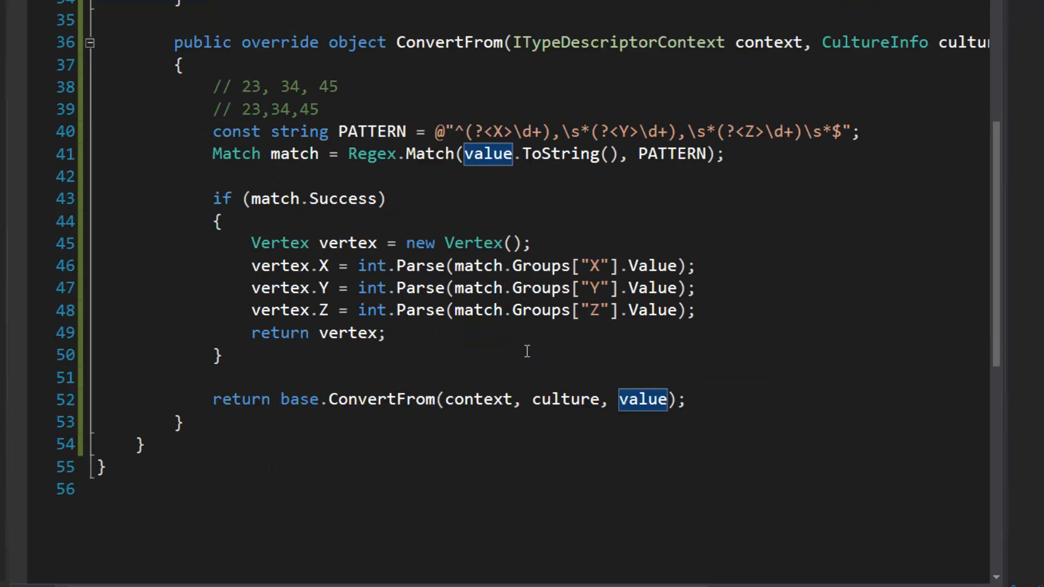
click(442, 377)
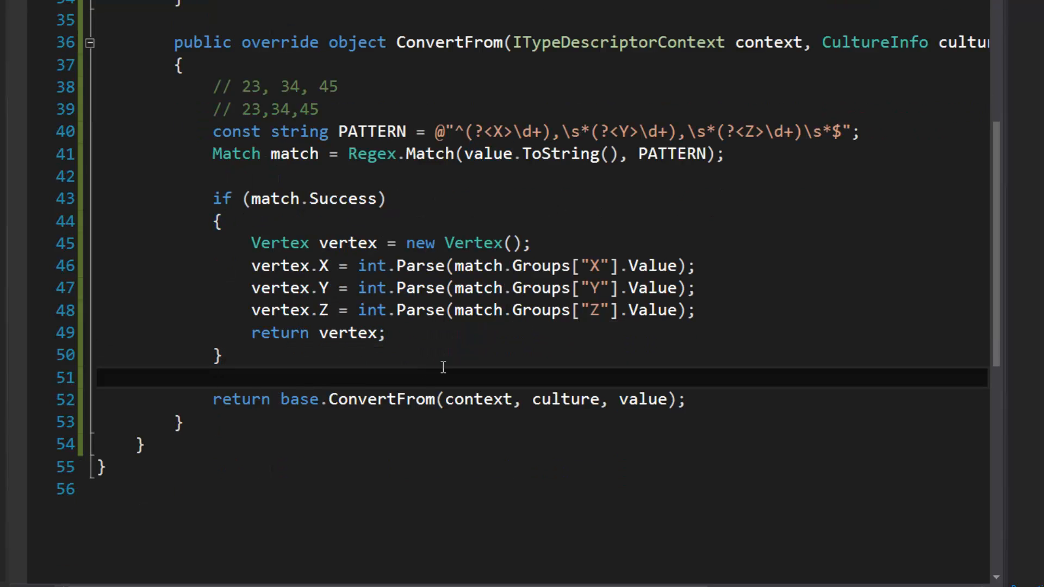
click(213, 377)
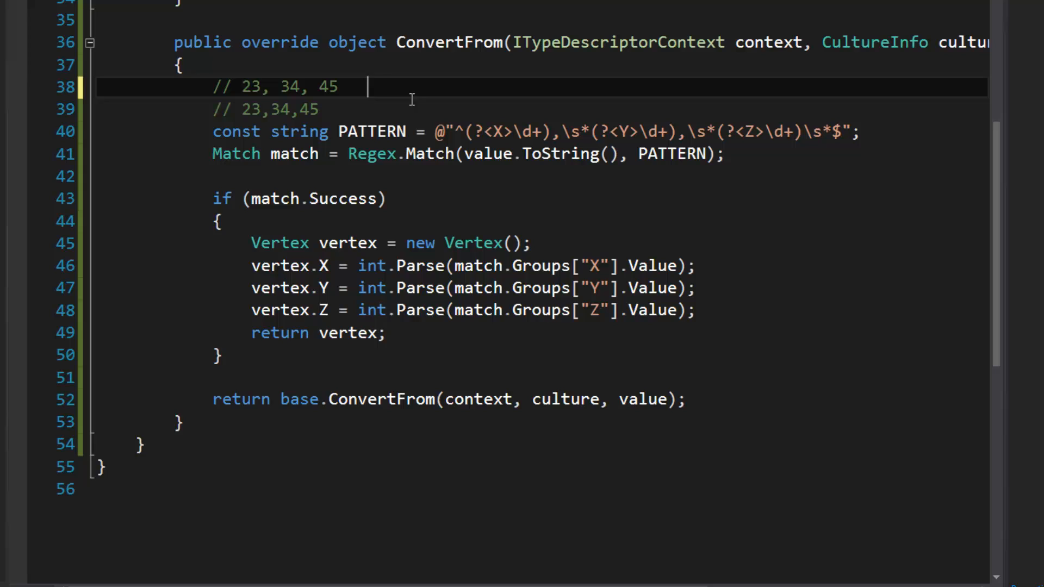
mouse_move(471, 79)
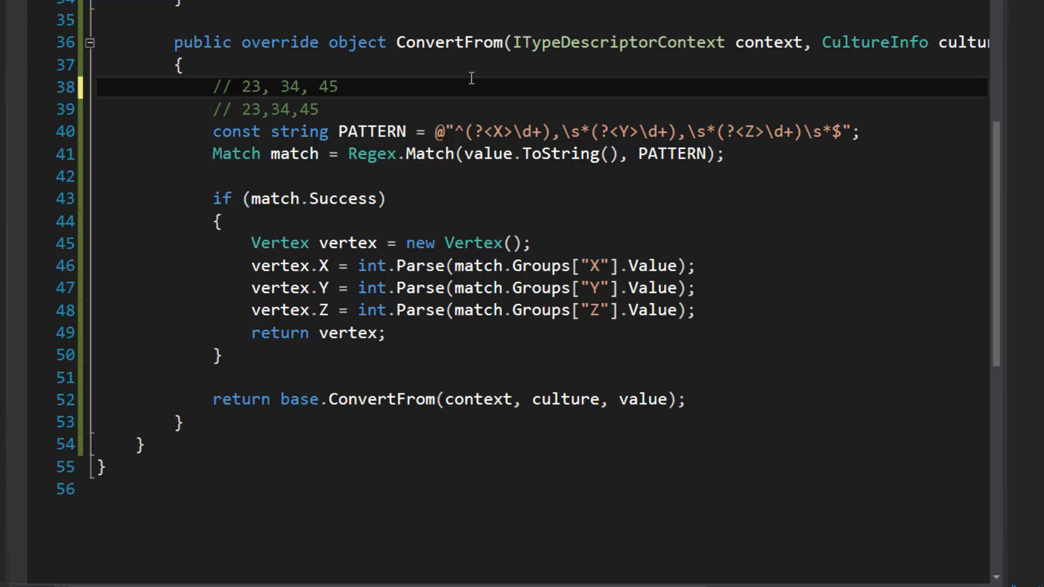
click(377, 87)
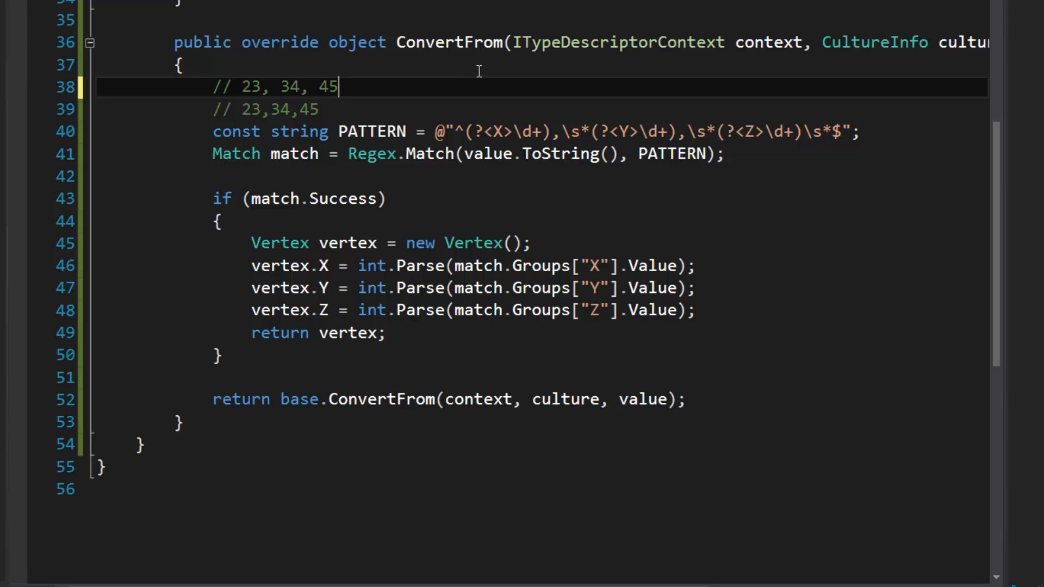
mouse_move(718, 310)
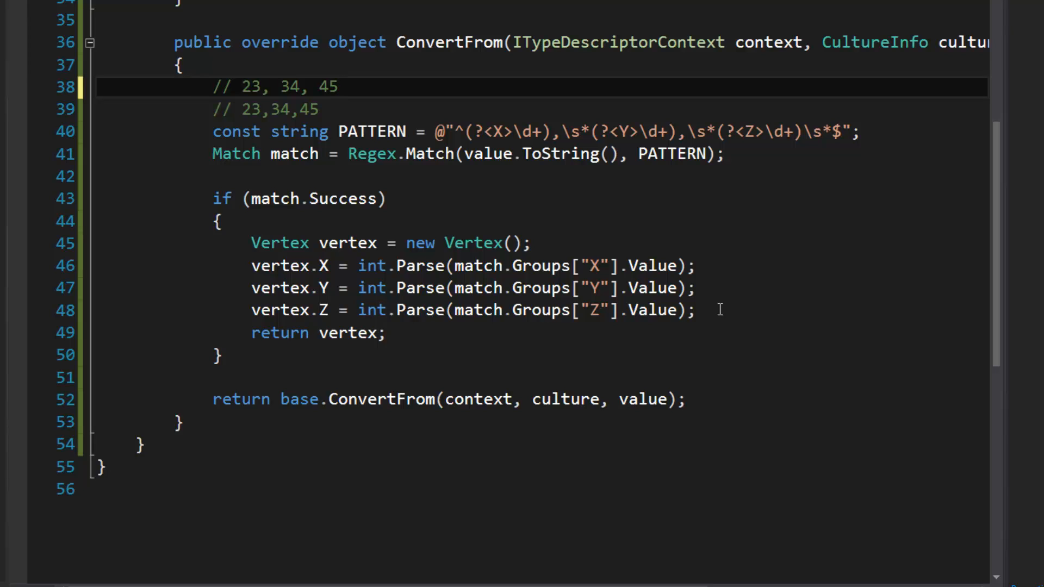
mouse_move(674, 203)
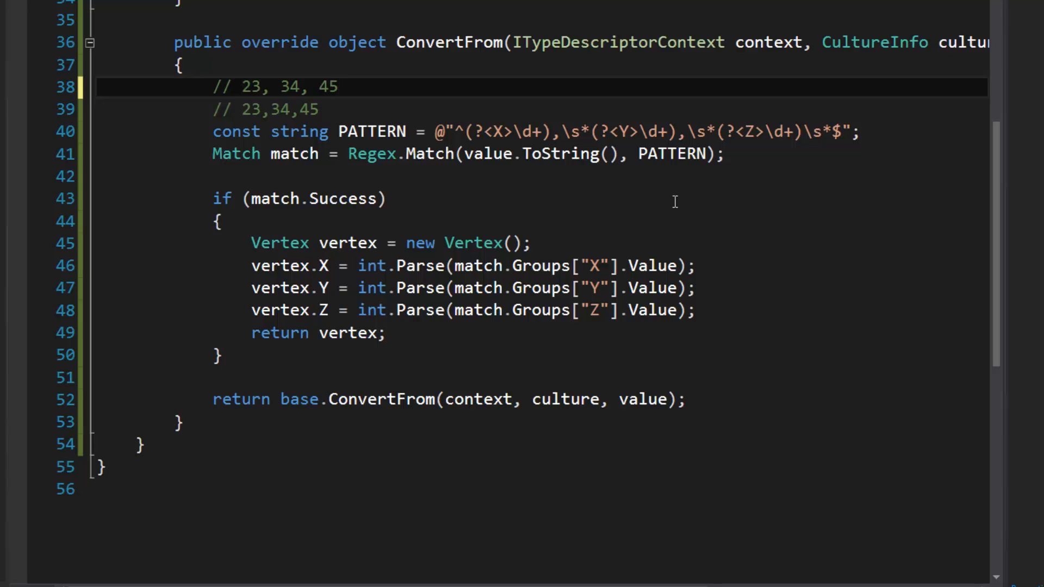
double_click(488, 153)
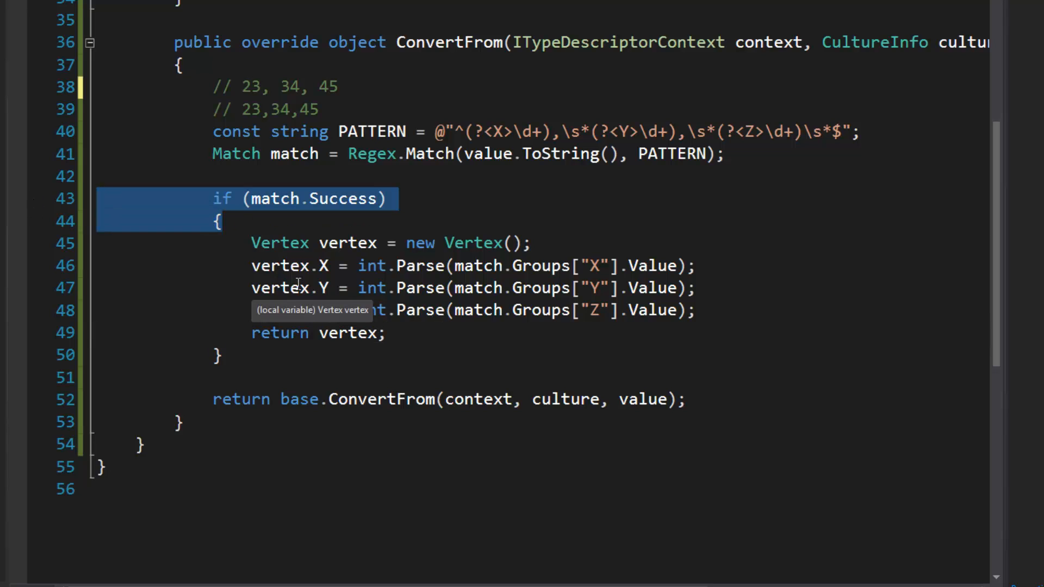
mouse_move(571, 324)
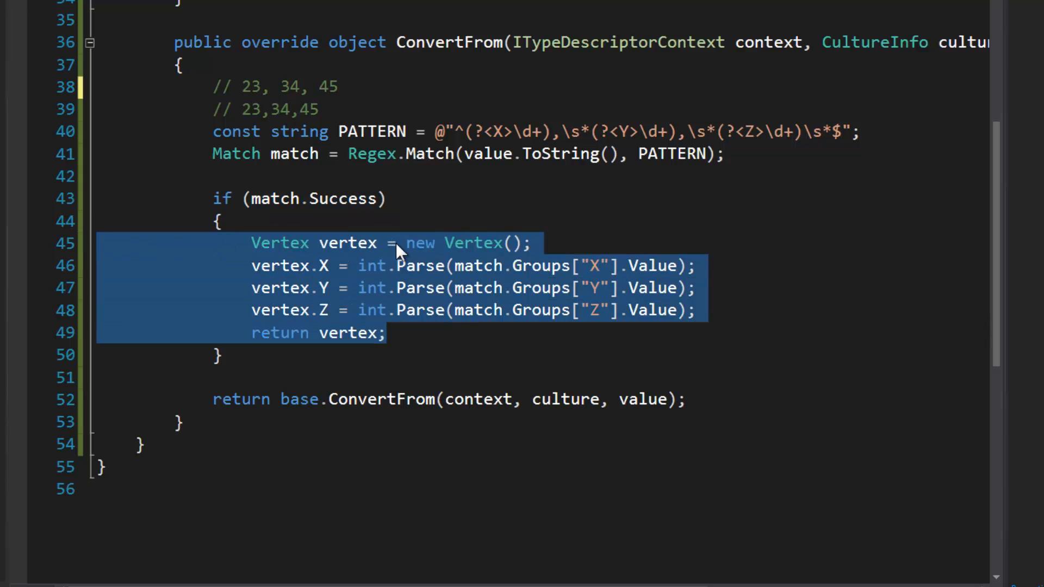
scroll(down, 3)
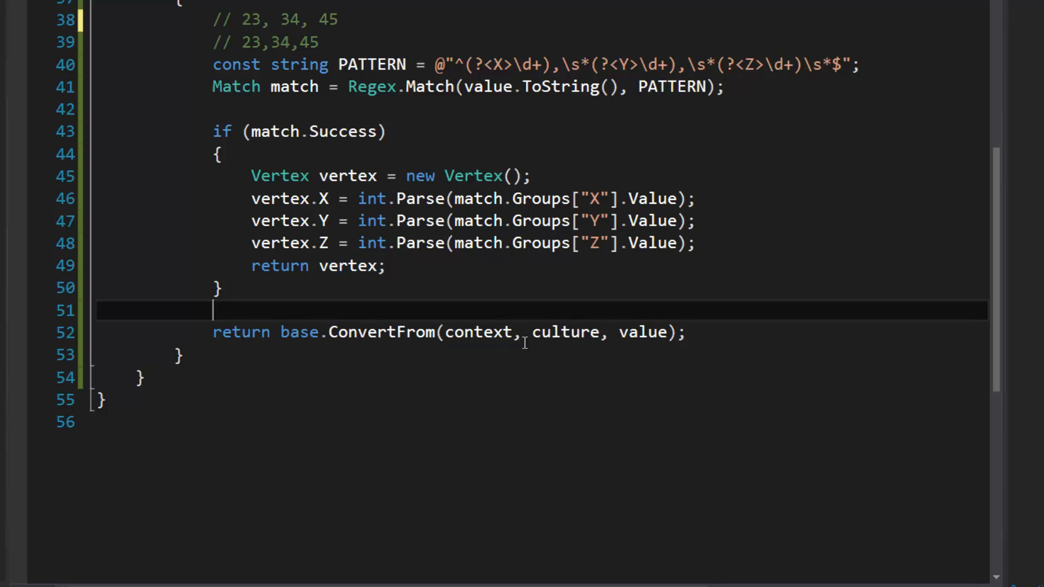
double_click(342, 131)
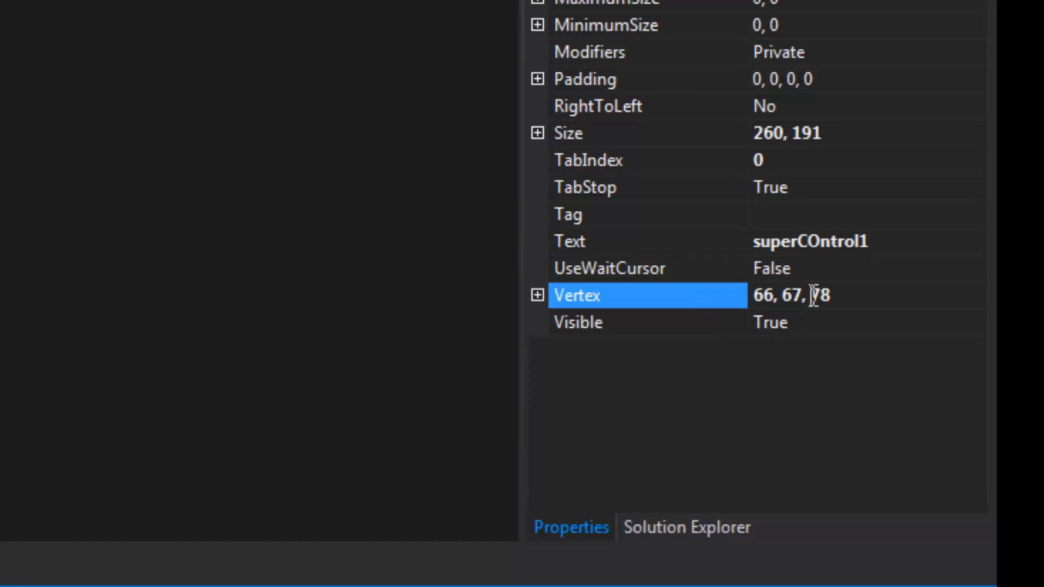
mouse_move(725, 298)
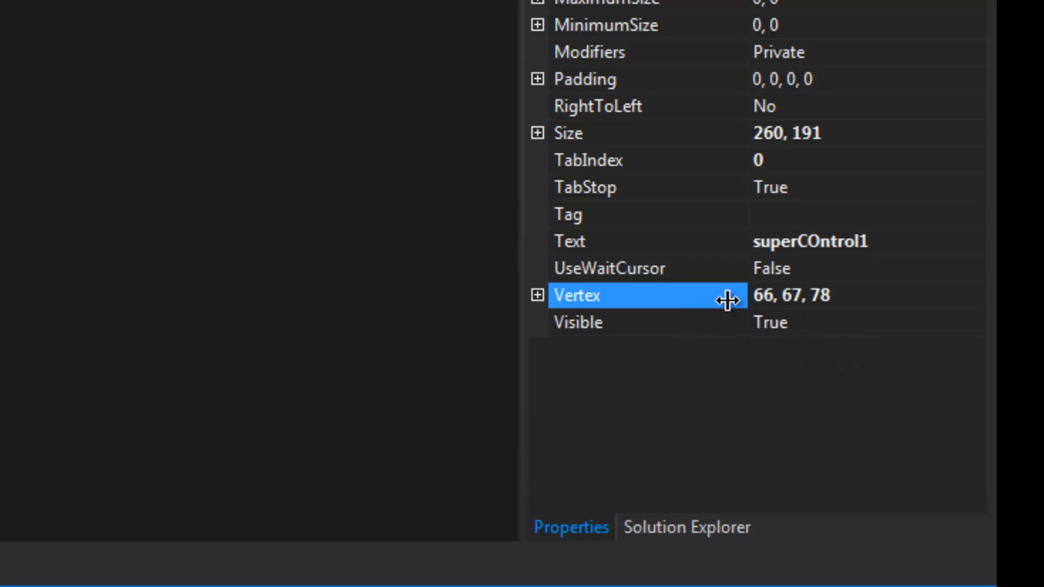
Step: Enter letters 'ereerer' into Vertex, get 'Property value is not valid', and return to Vertex.cs
click(792, 295)
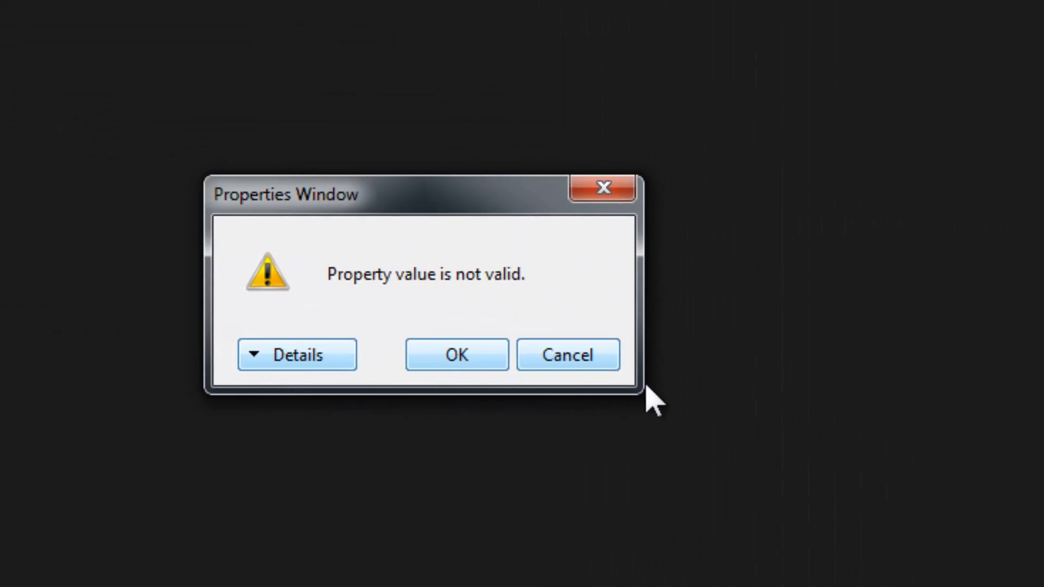
click(456, 354)
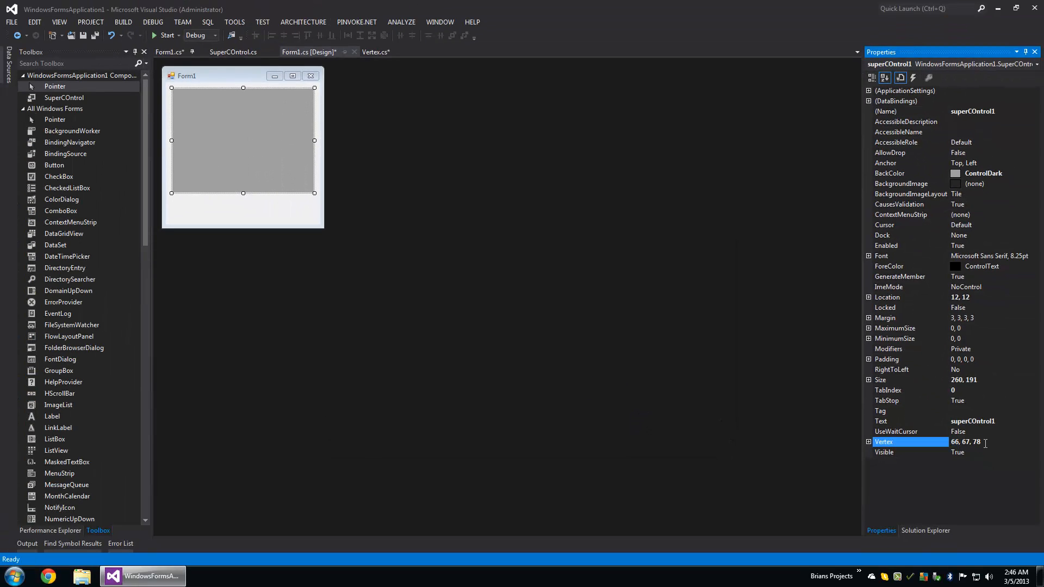
text(ereerer)
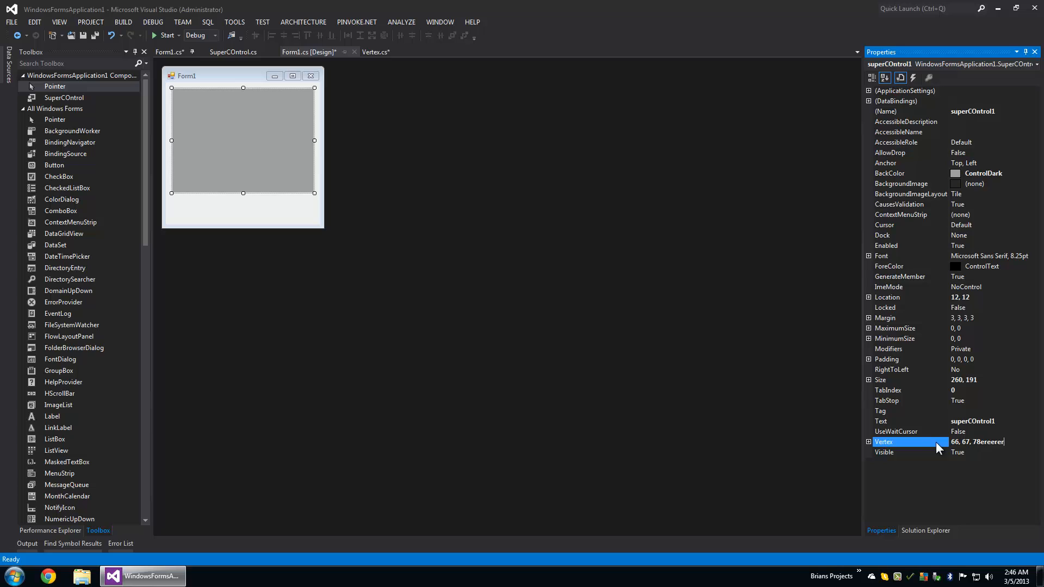
key(Return)
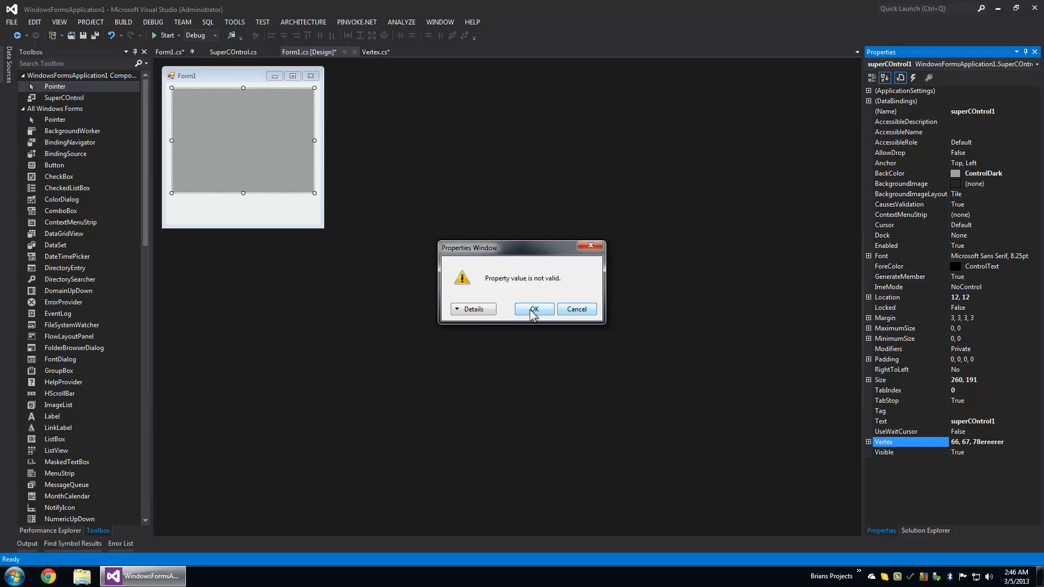
click(532, 309)
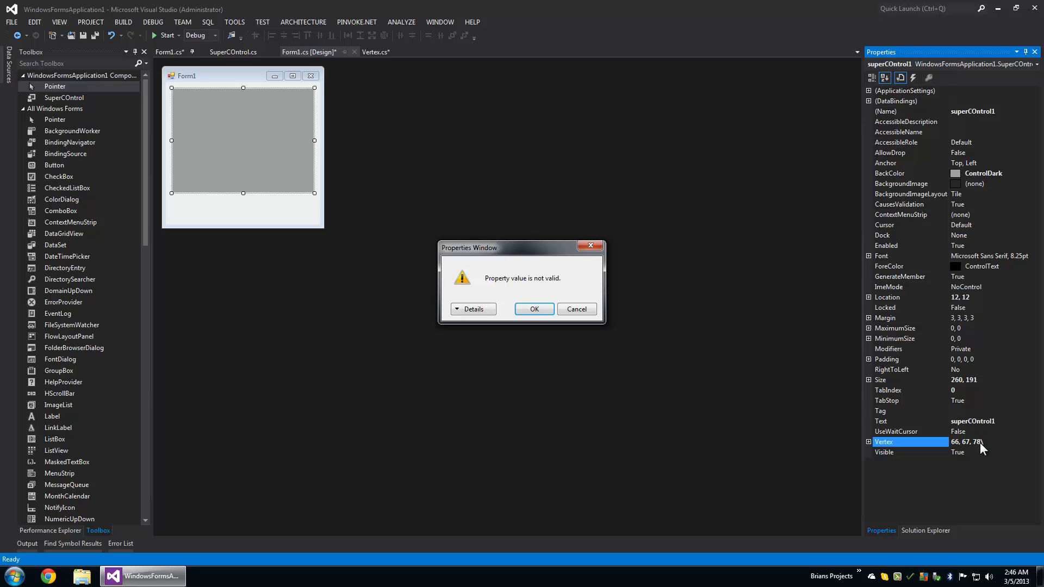
click(533, 309)
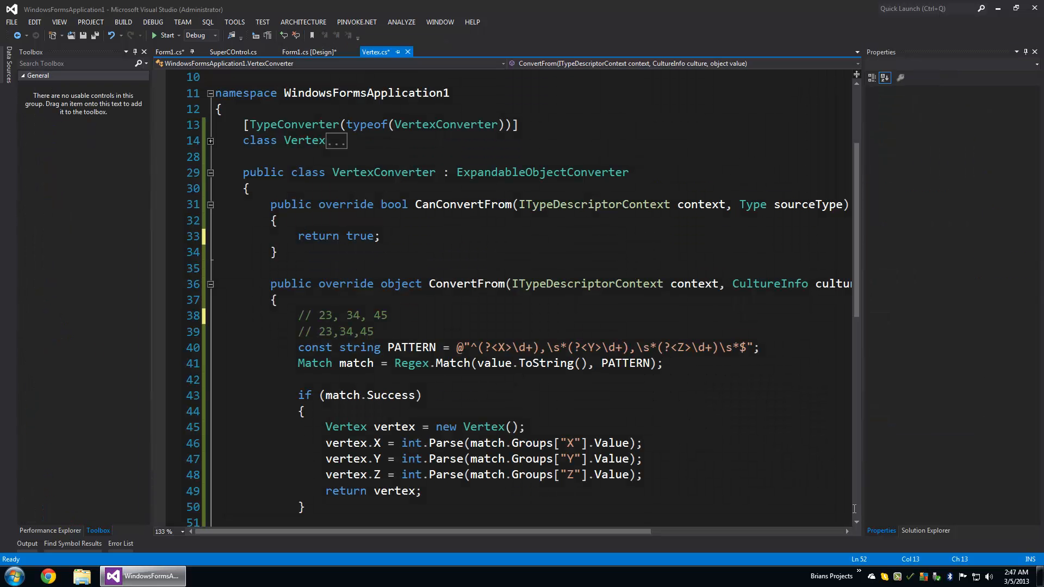